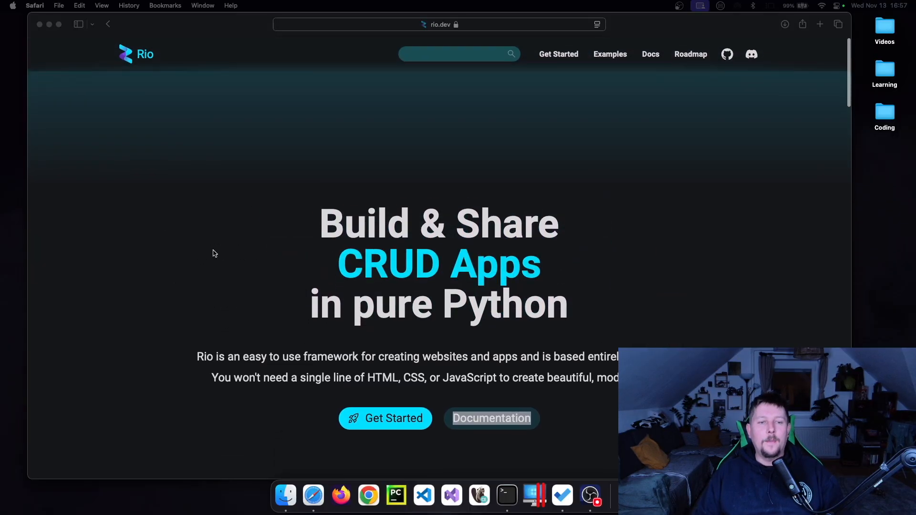
Step: Scroll the rio.dev homepage down to the 'Create your Own components' section
{"action": "scroll", "scroll_direction": "down", "scroll_amount": 3}
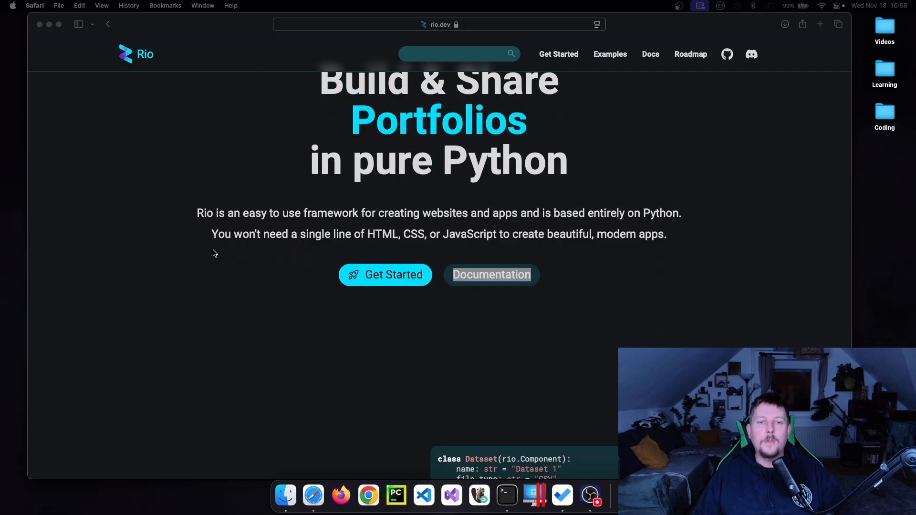
{"action": "scroll", "scroll_direction": "down", "scroll_amount": 3}
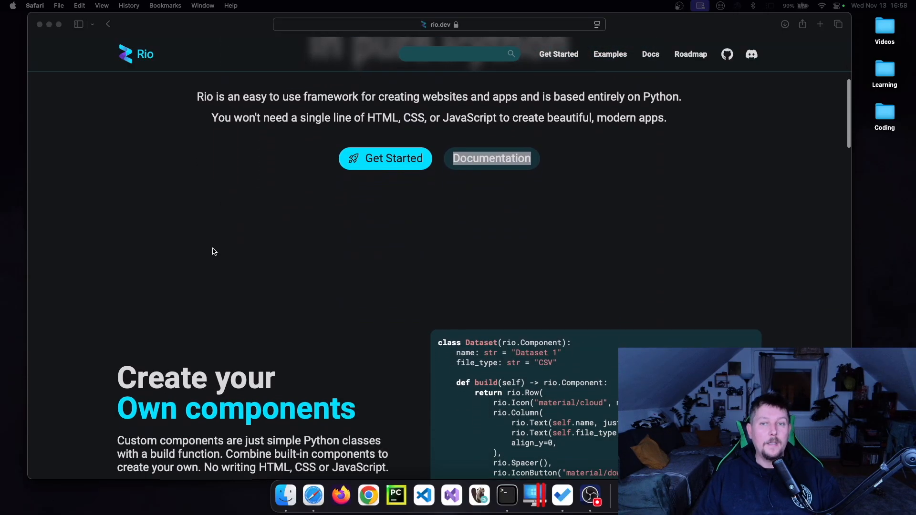
{"action": "scroll", "scroll_direction": "down", "scroll_amount": 3}
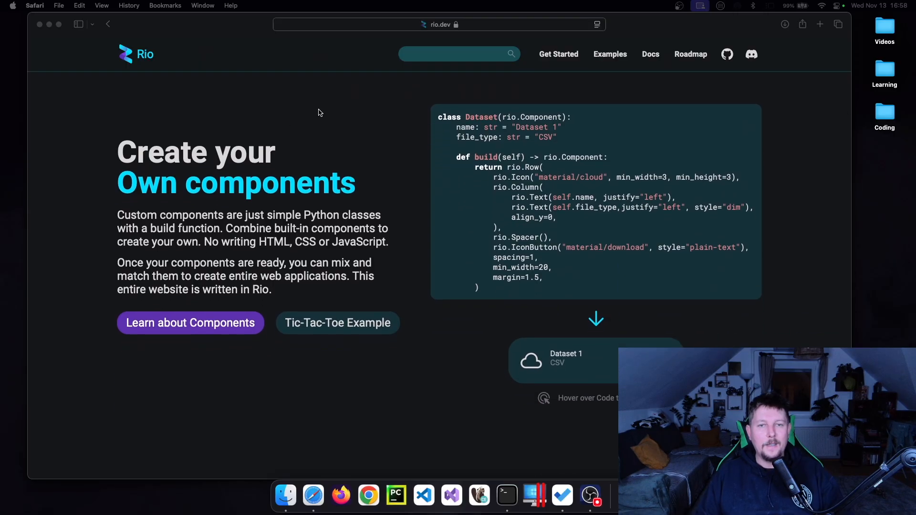
{"action": "mouse_move", "coordinate": [337, 119]}
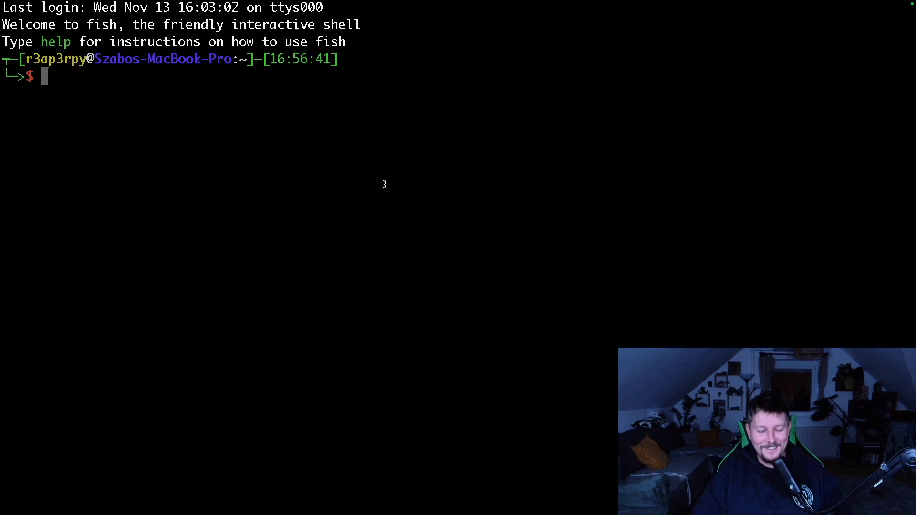
Step: Make a rio folder under Desktop/Coding and start a virtualenv named rio inside it
{"action": "type", "text": "cd Desktop/Coding/Teaching"}
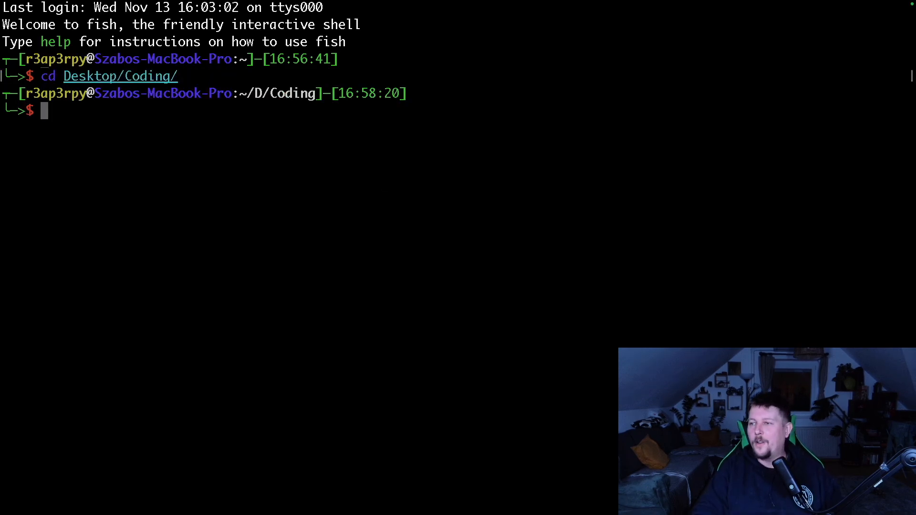
{"action": "type", "text": "mkdir ML"}
{"action": "type", "text": "virtualenv m"}
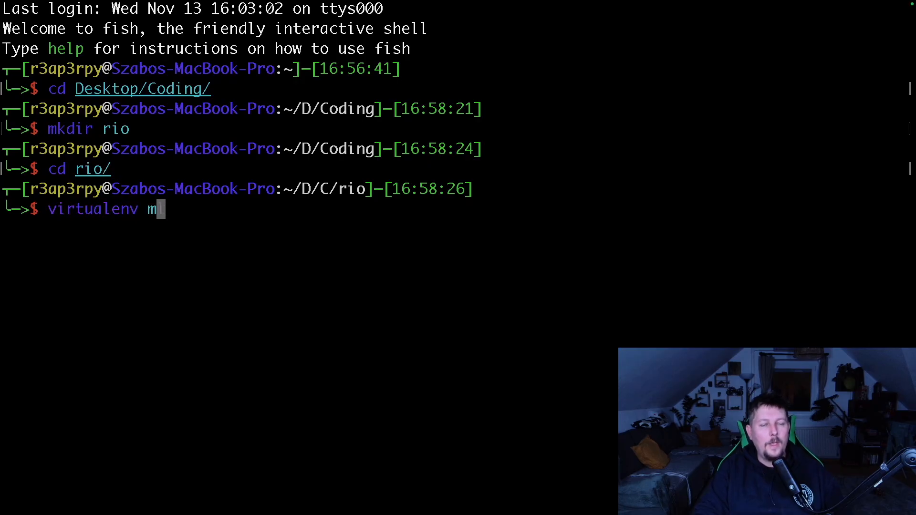
{"action": "type", "text": "io"}
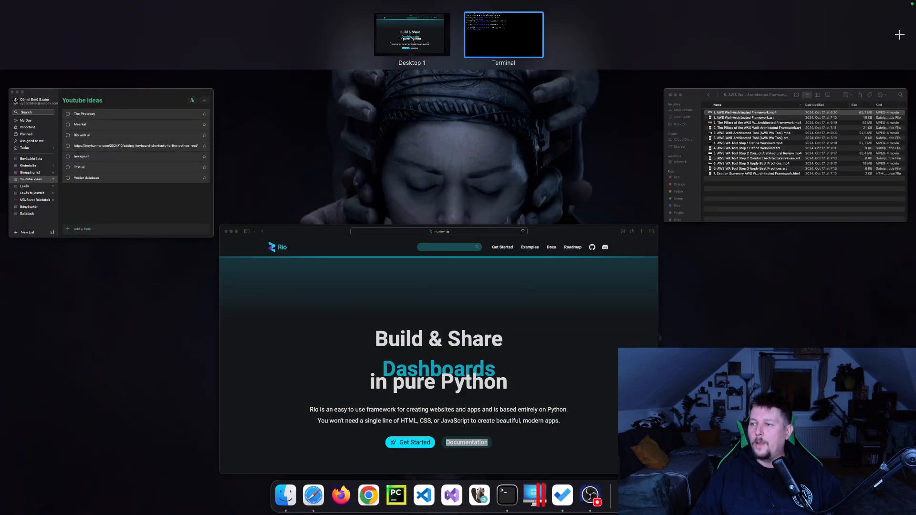
{"action": "left_click", "coordinate": [503, 34]}
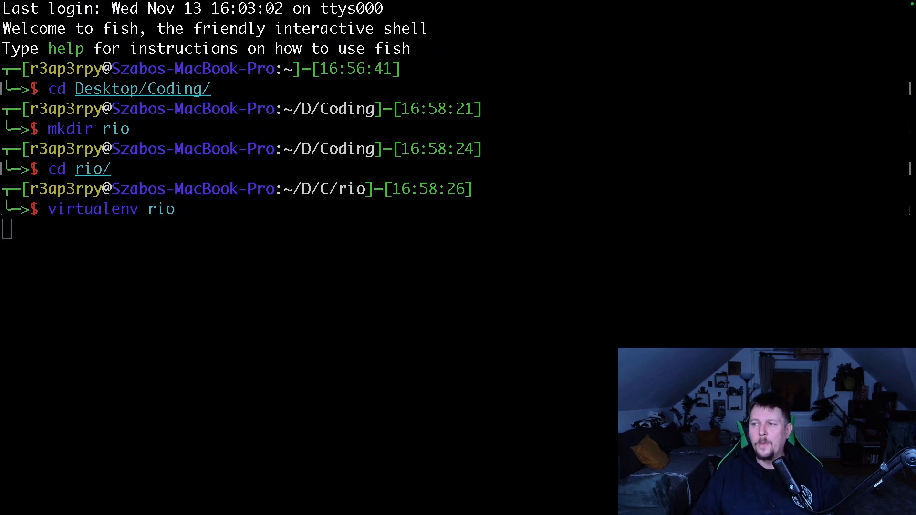
{"action": "mouse_move", "coordinate": [385, 291]}
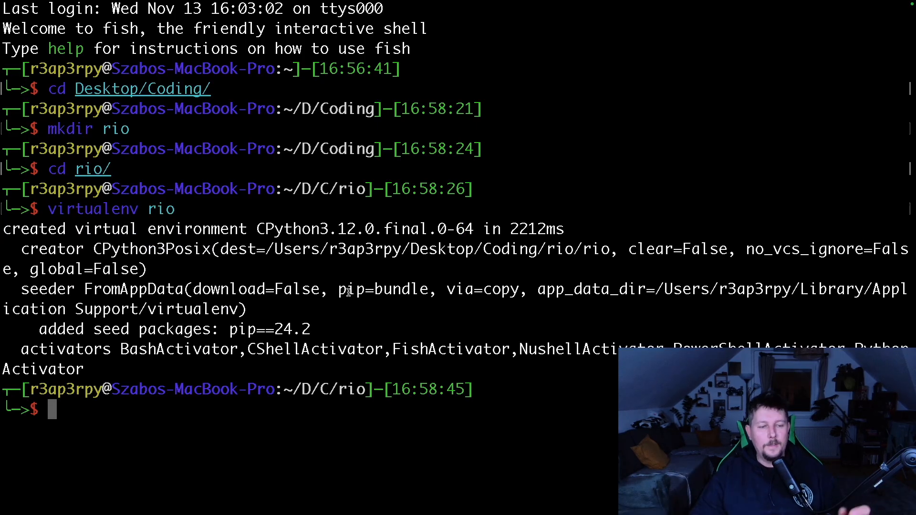
Step: Activate the rio environment using its fish script rio/bin/activate.fish
{"action": "type", "text": "source ~/.zshrc"}
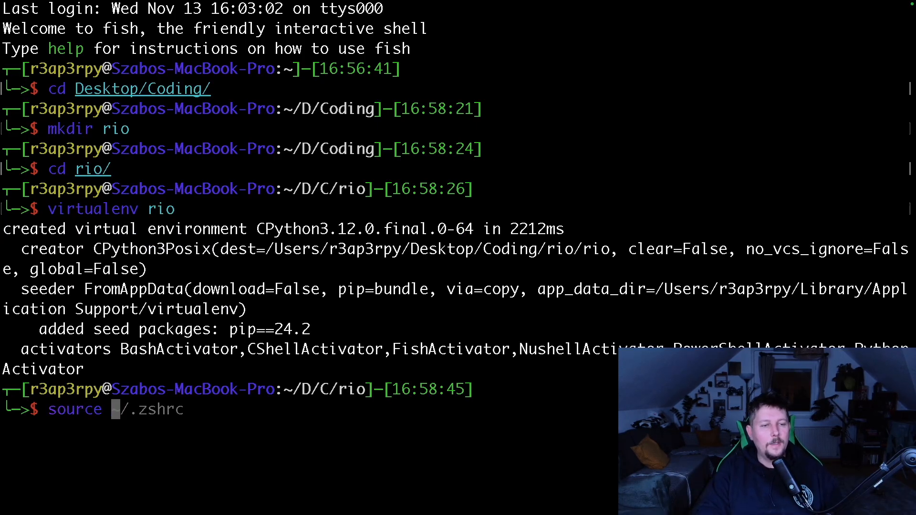
{"action": "type", "text": "rio/bin/activate.fi"}
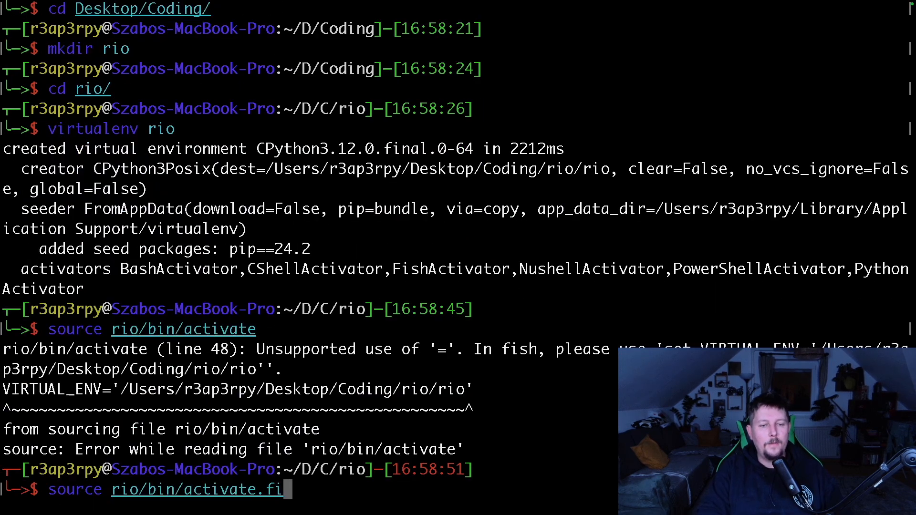
{"action": "key", "text": "Enter"}
{"action": "type", "text": "pip install rio-"}
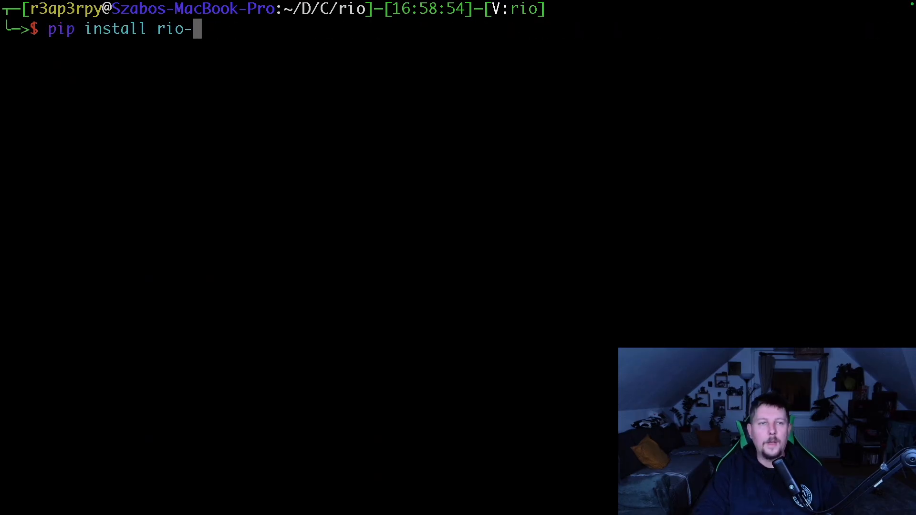
Step: Install the rio-ui package into the environment with pip
{"action": "type", "text": "ui"}
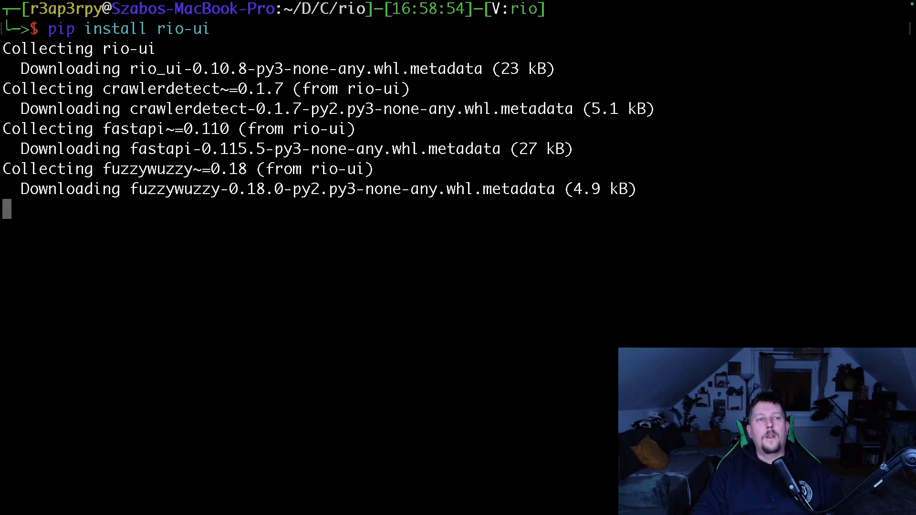
{"action": "scroll", "scroll_direction": "down", "scroll_amount": 3}
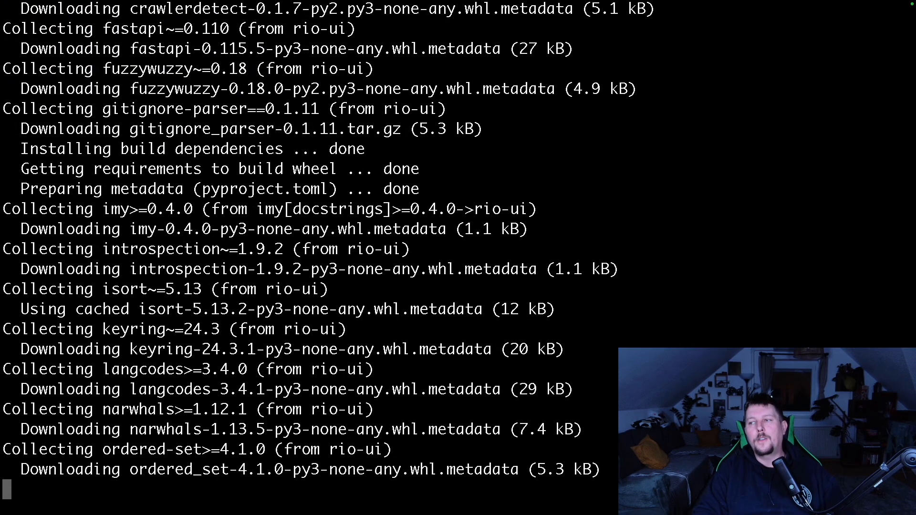
{"action": "scroll", "scroll_direction": "down", "scroll_amount": 3}
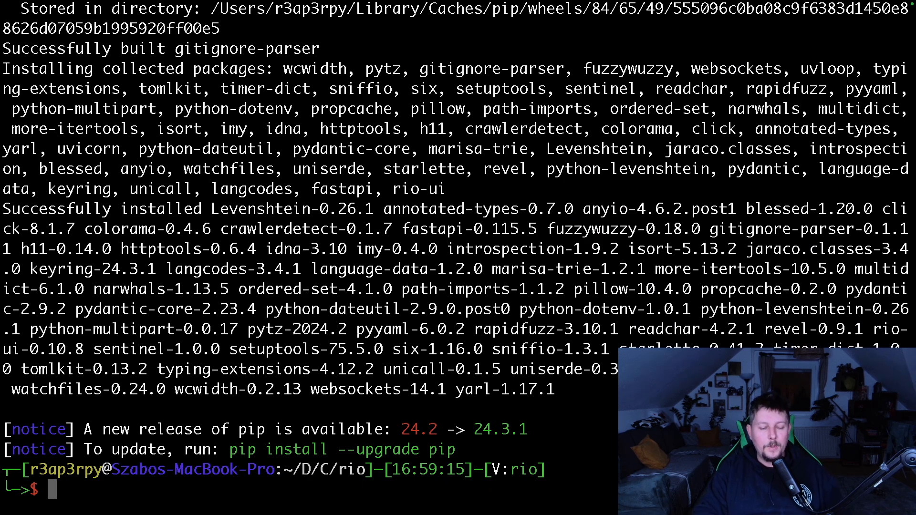
Step: Install "rio-ui[window]" with pip to add pywebview and its macOS dependencies
{"action": "type", "text": "pip install"}
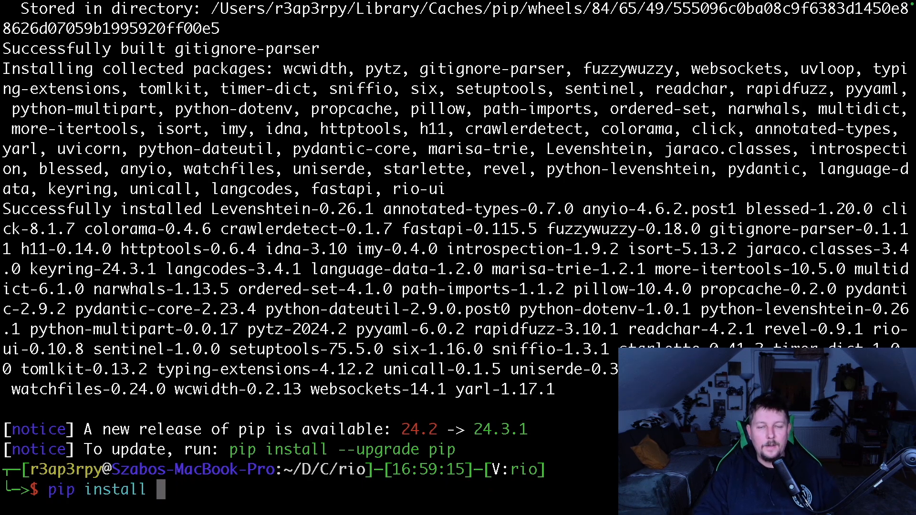
{"action": "type", "text": "\"rio-\""}
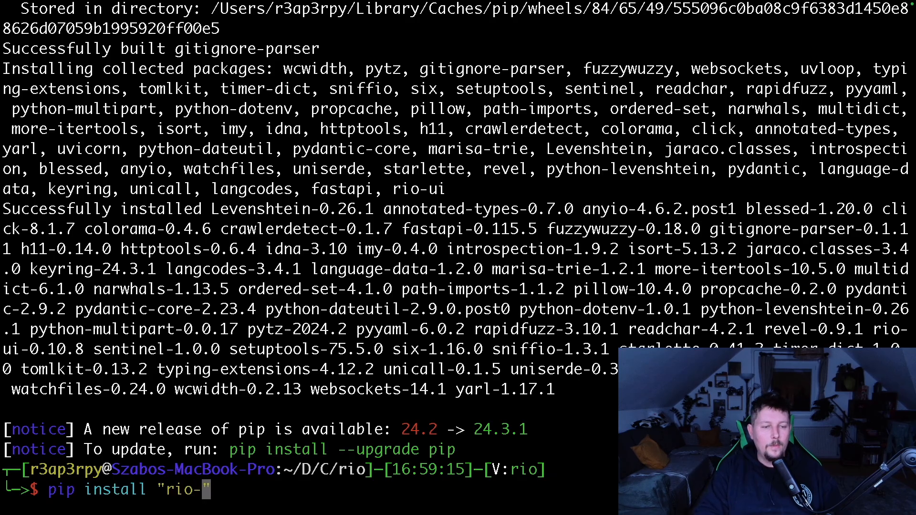
{"action": "type", "text": "ui[]"}
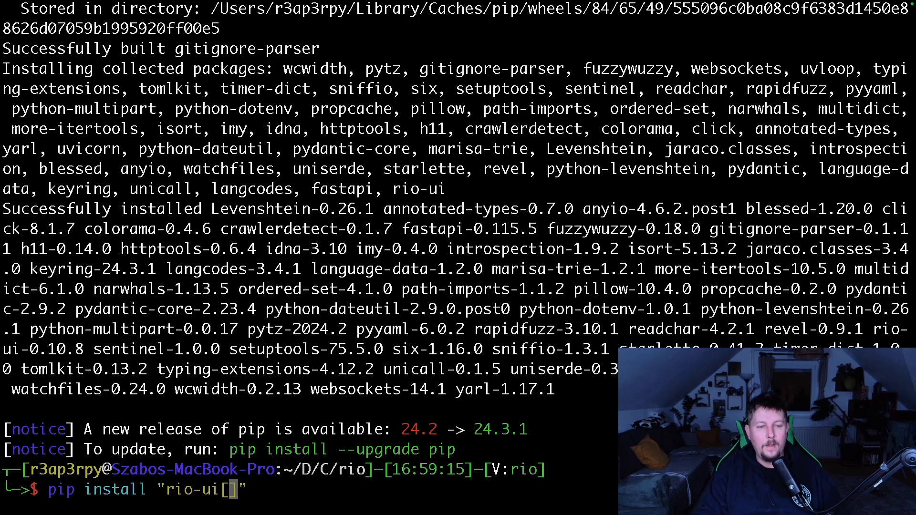
{"action": "type", "text": "window"}
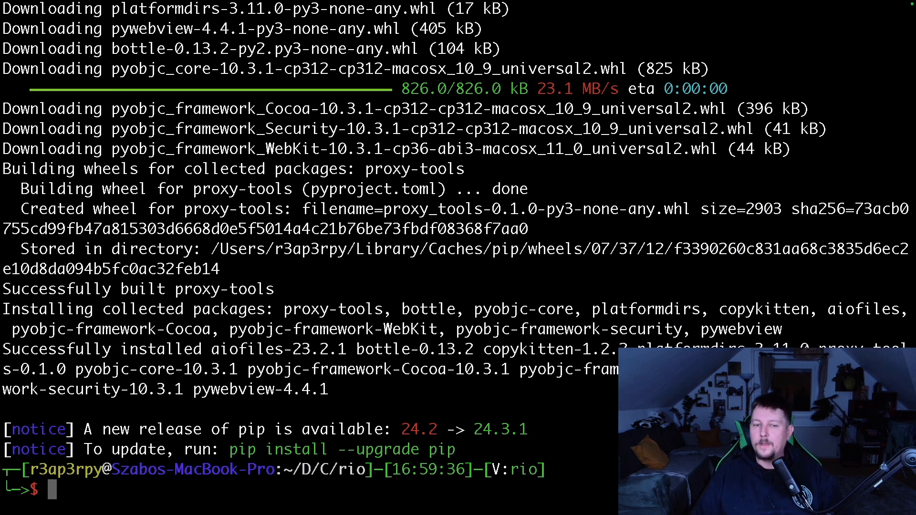
{"action": "type", "text": "ls -."}
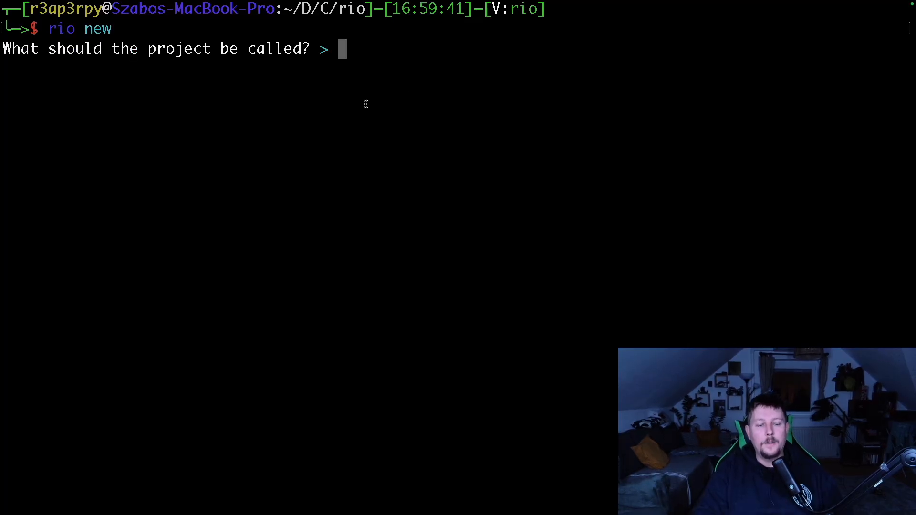
Step: Create the demowebapp project from the Empty Website template and print a two-level tree
{"action": "type", "text": "demoweba"}
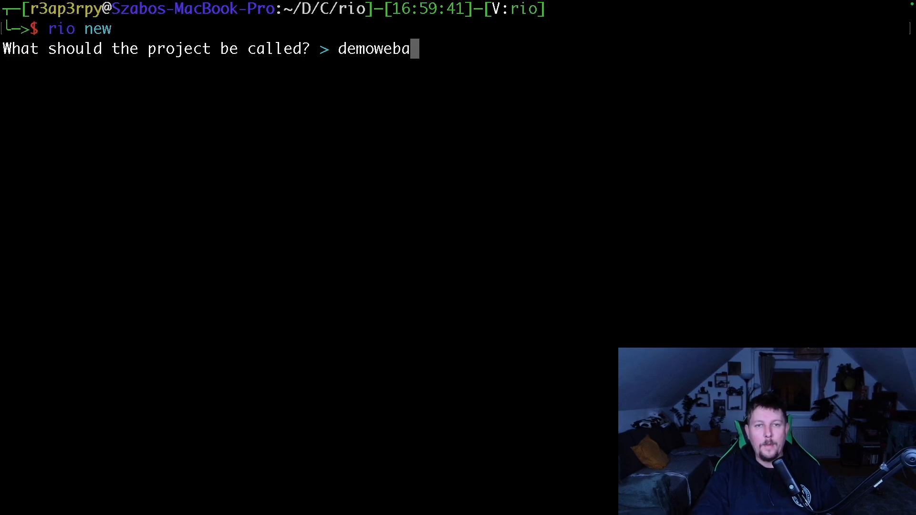
{"action": "key", "text": "enter"}
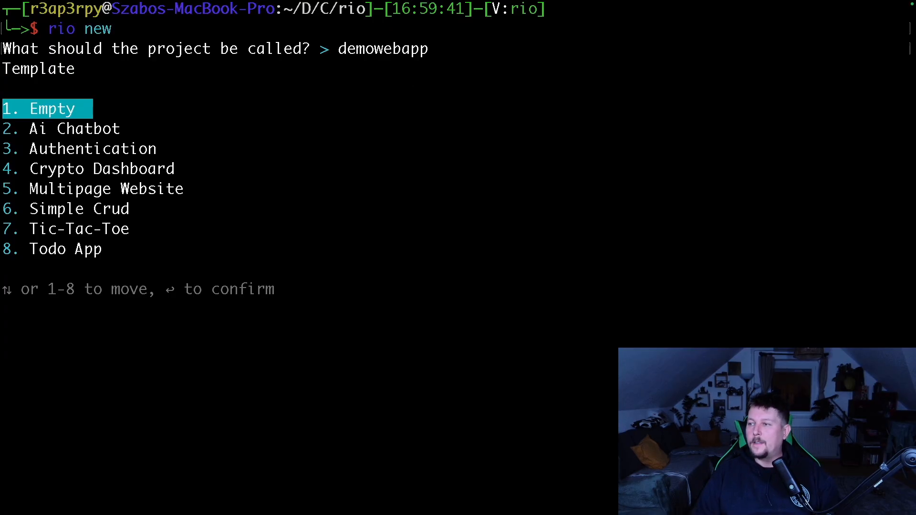
{"action": "mouse_move", "coordinate": [480, 217]}
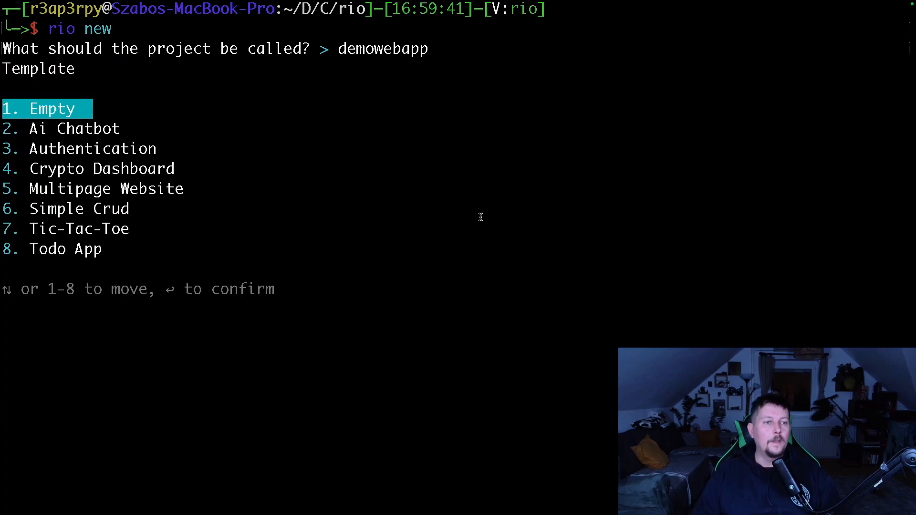
{"action": "key", "text": "enter"}
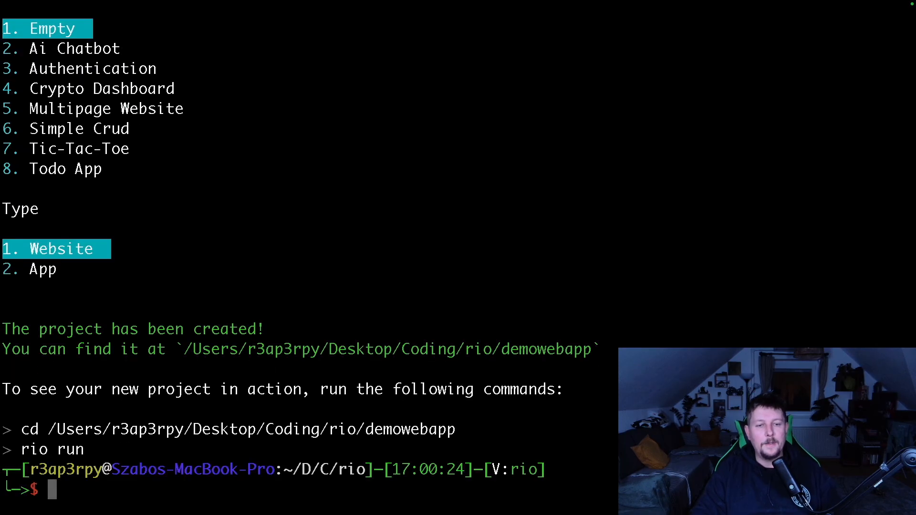
{"action": "type", "text": "tree . -L 2"}
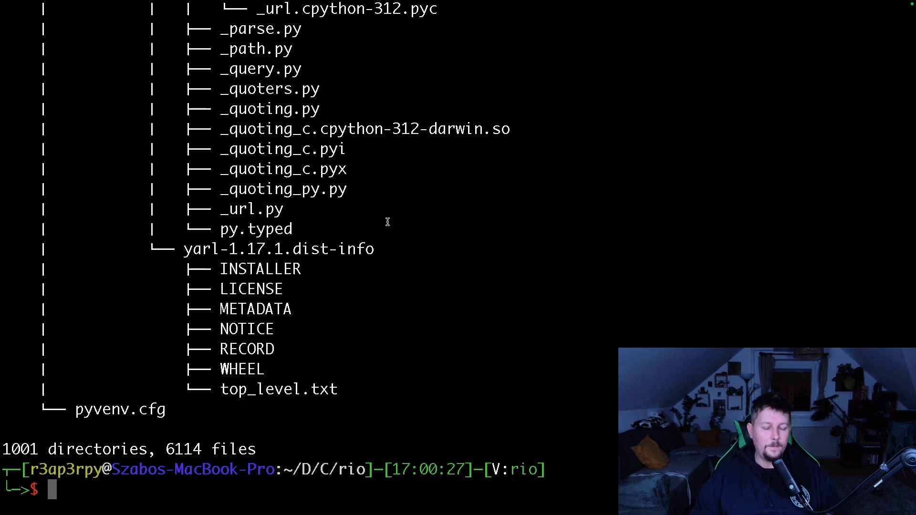
Step: List the rio folder with ls -l and show the demowebapp/ file tree
{"action": "type", "text": "ls -l"}
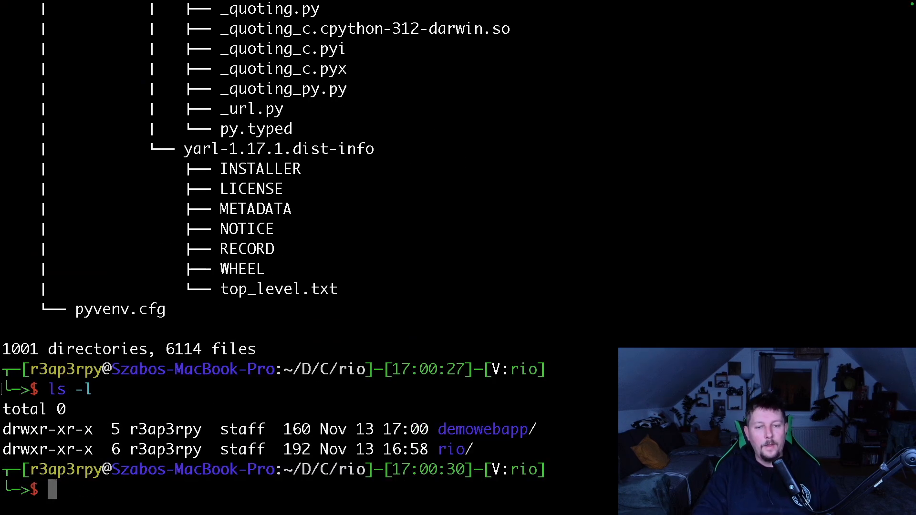
{"action": "type", "text": "tree demowebapp/"}
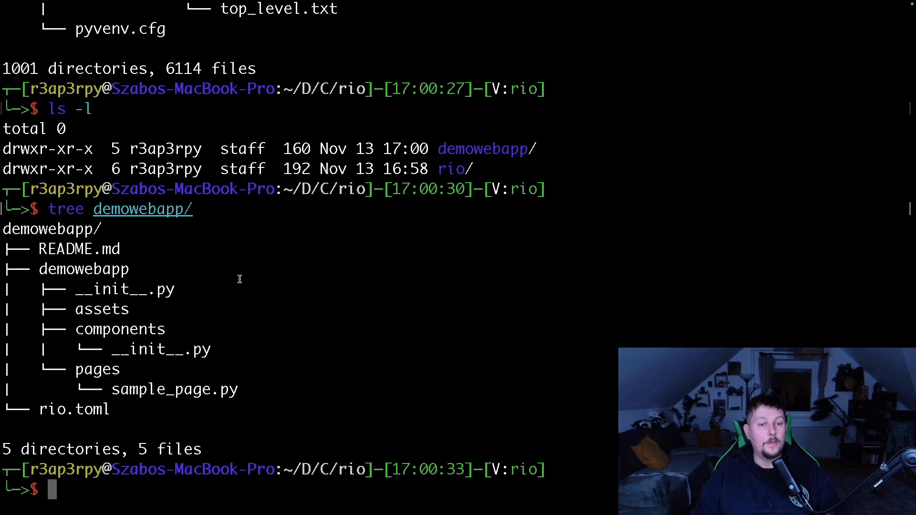
{"action": "mouse_move", "coordinate": [336, 280]}
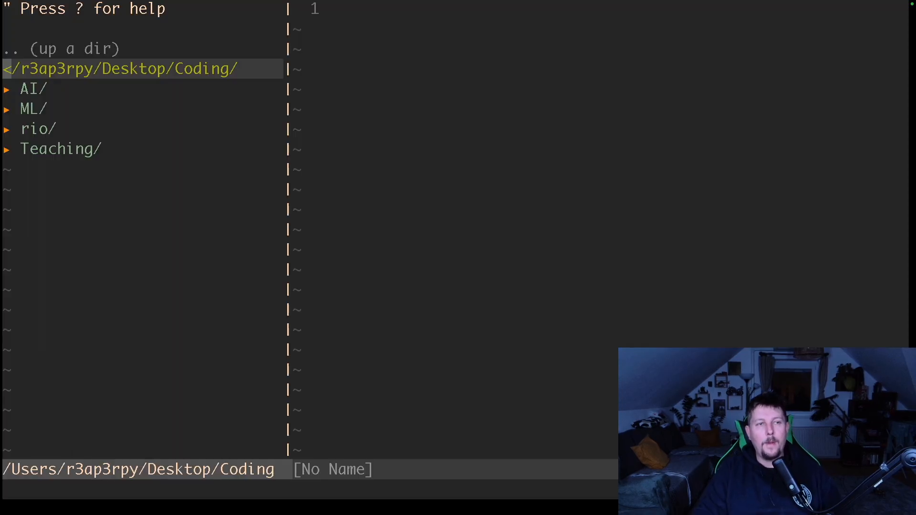
Step: Expand rio/demowebapp in NERDTree and view README.md, __init__.py and sample_page.py
{"action": "left_click", "coordinate": [39, 128]}
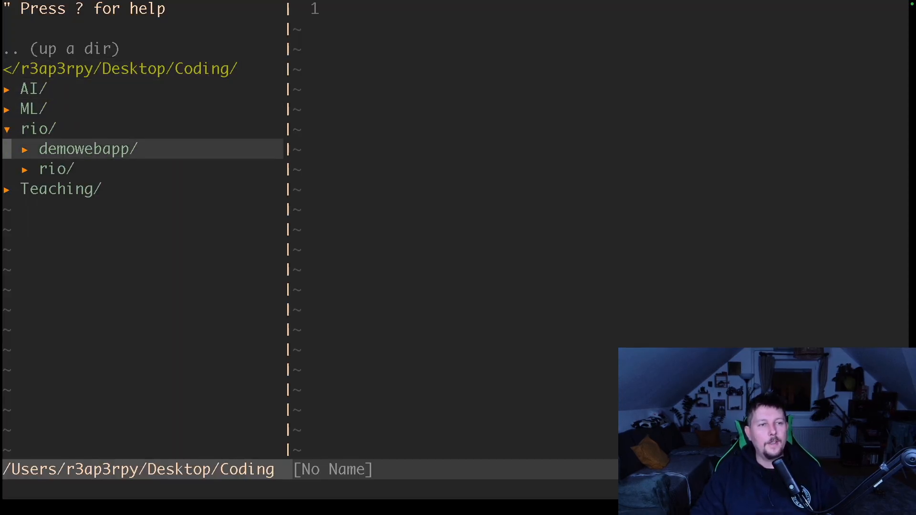
{"action": "left_click", "coordinate": [85, 148]}
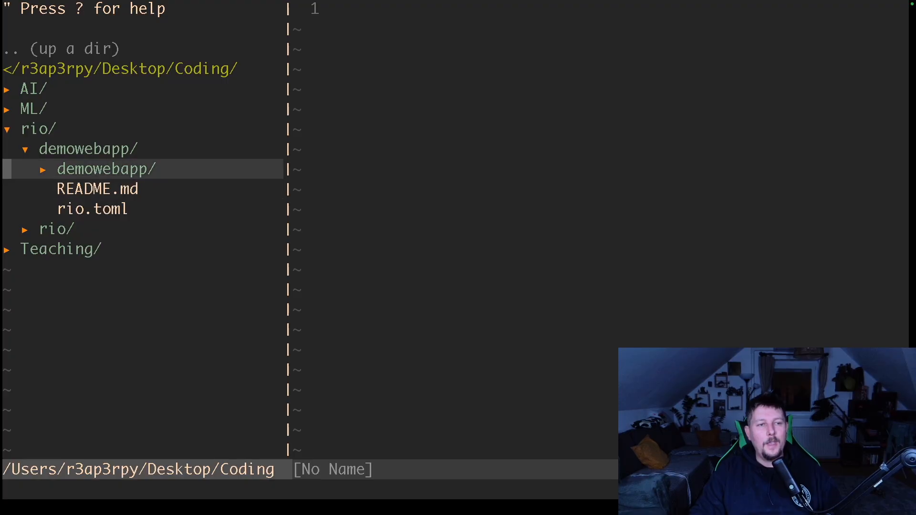
{"action": "left_click", "coordinate": [105, 168]}
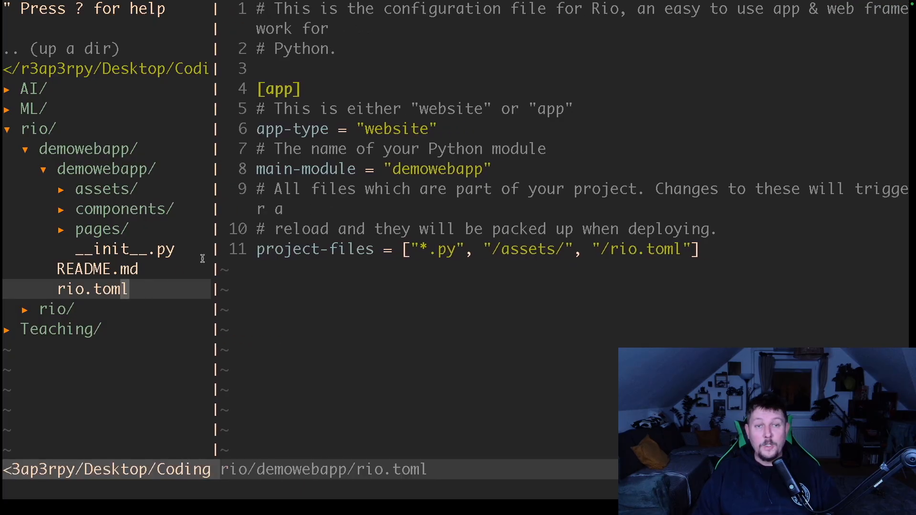
{"action": "left_click", "coordinate": [97, 268]}
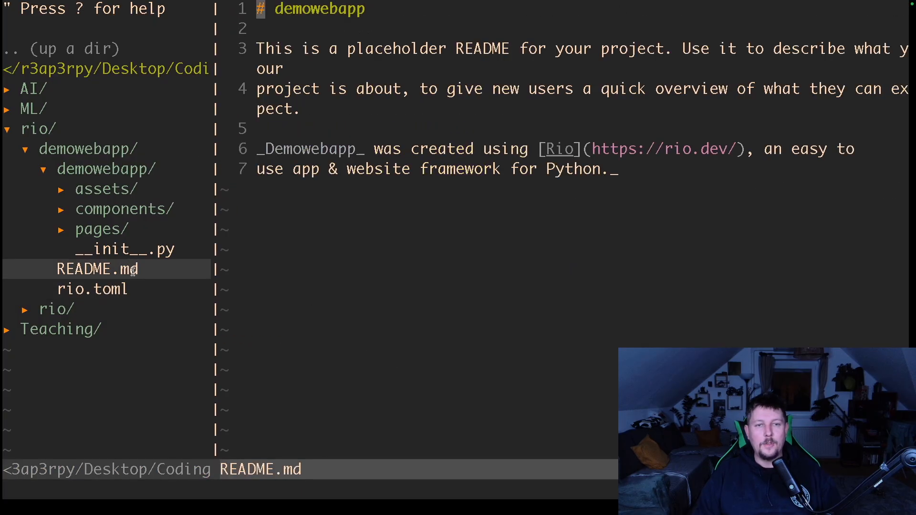
{"action": "mouse_move", "coordinate": [372, 250]}
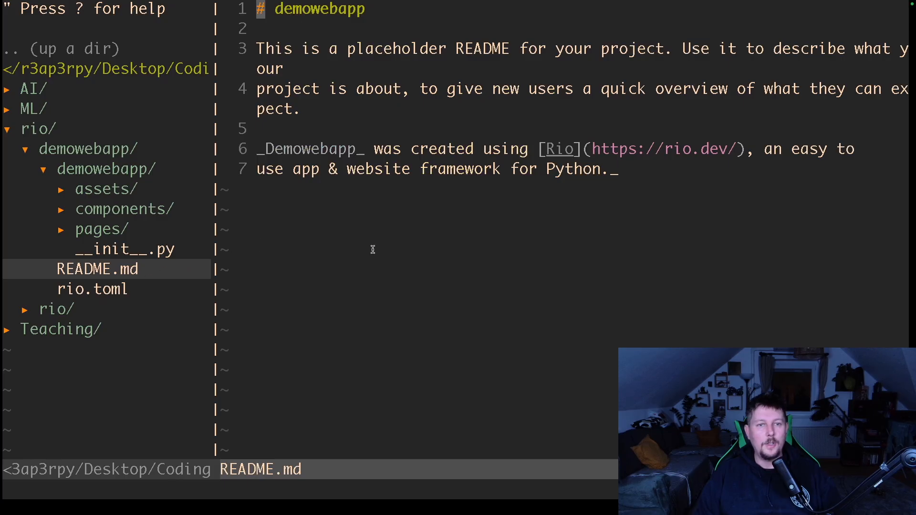
{"action": "left_click", "coordinate": [123, 249]}
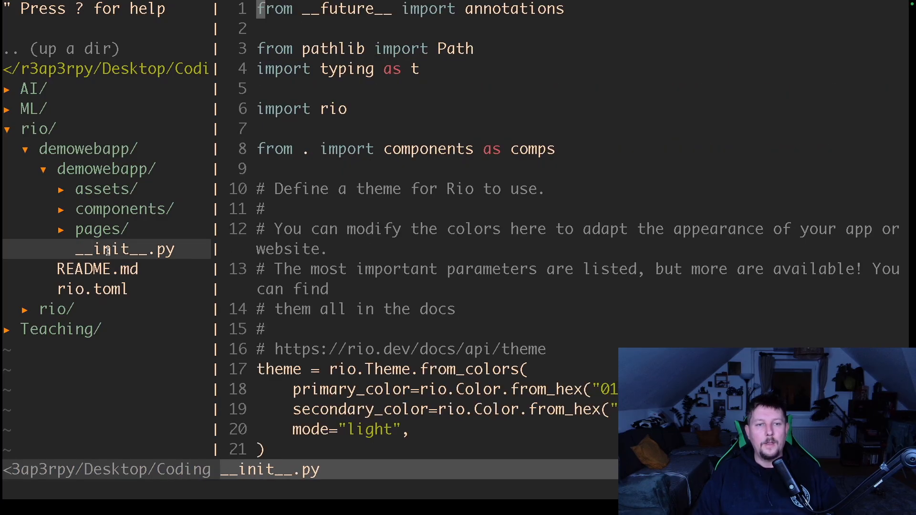
{"action": "scroll", "scroll_direction": "down", "scroll_amount": 3}
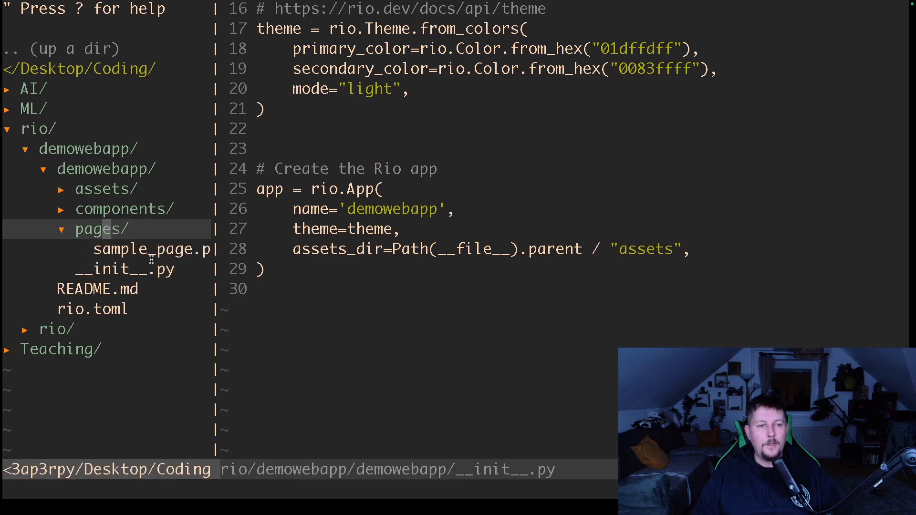
{"action": "left_click", "coordinate": [152, 249]}
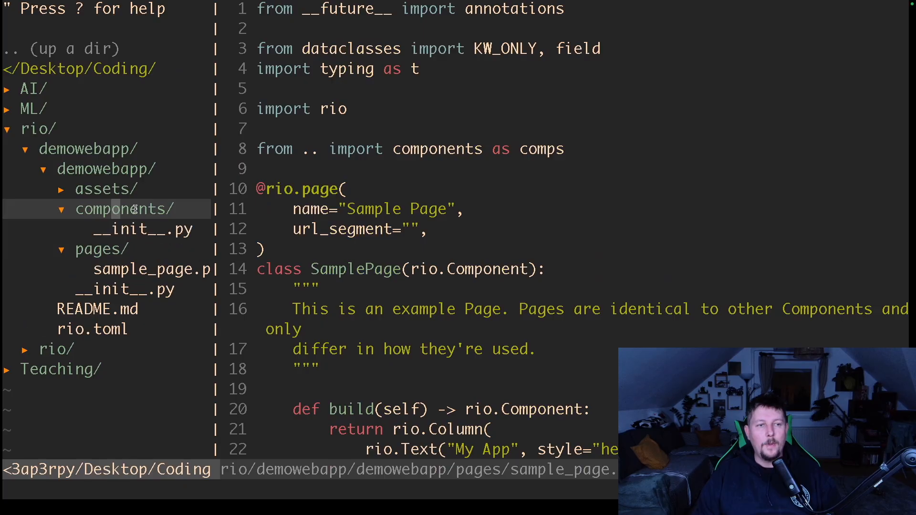
{"action": "left_click", "coordinate": [142, 229]}
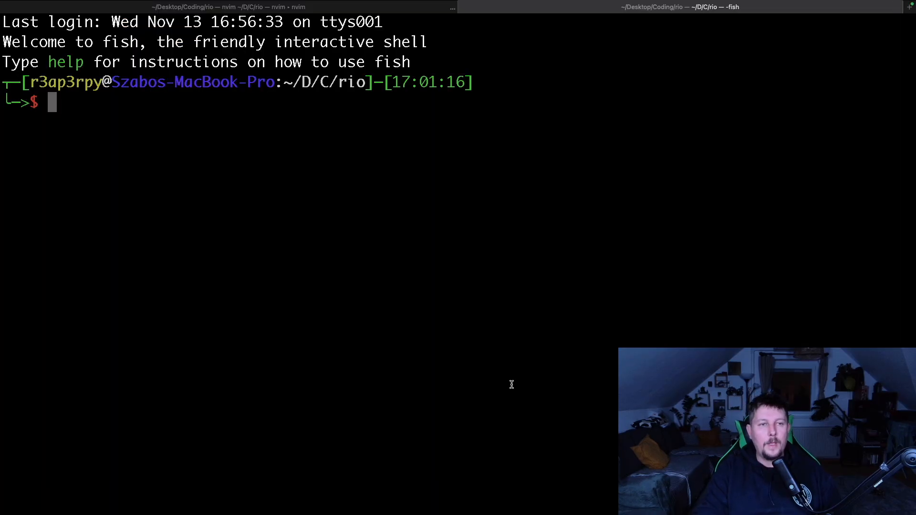
Step: Activate the rio environment in the new shell via rio/bin/activate.fish and list files
{"action": "type", "text": "source rio/bin/activate.fish"}
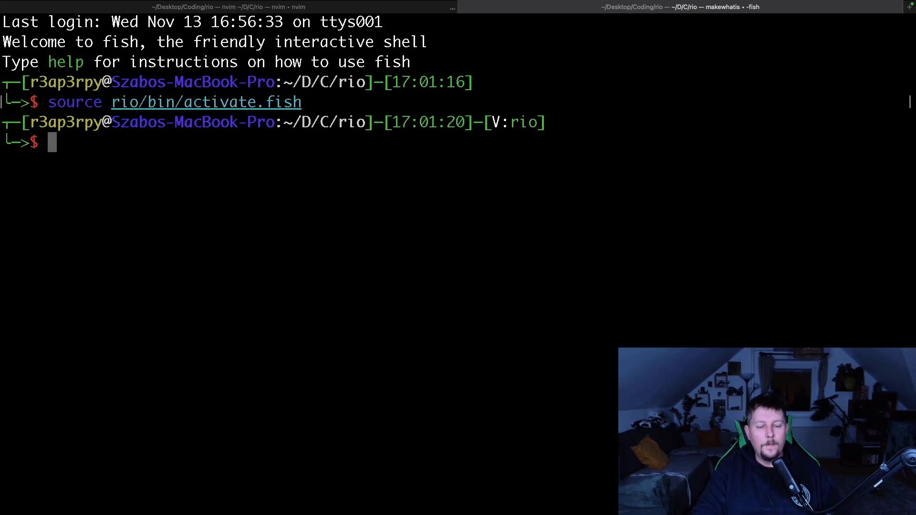
{"action": "type", "text": "ls -.l"}
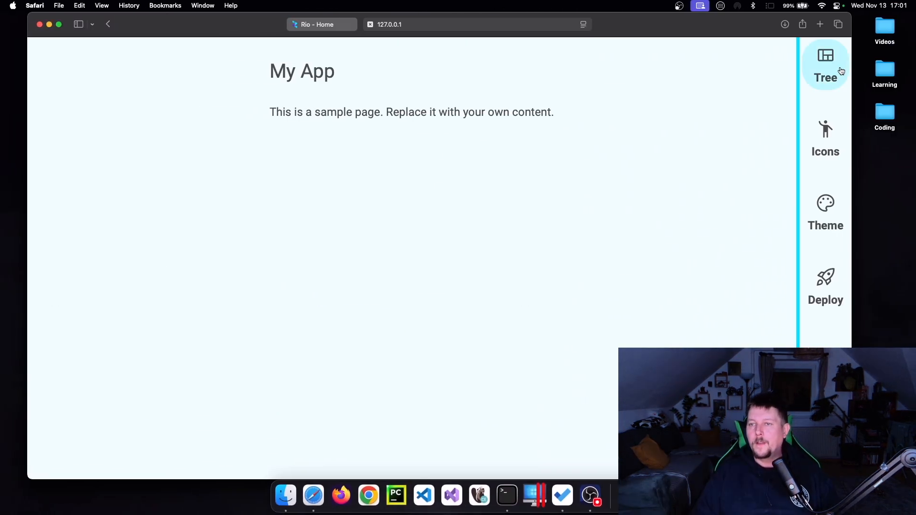
Step: View the dev sidebar's Icons gallery, then its Theme colour palette
{"action": "left_click", "coordinate": [825, 137]}
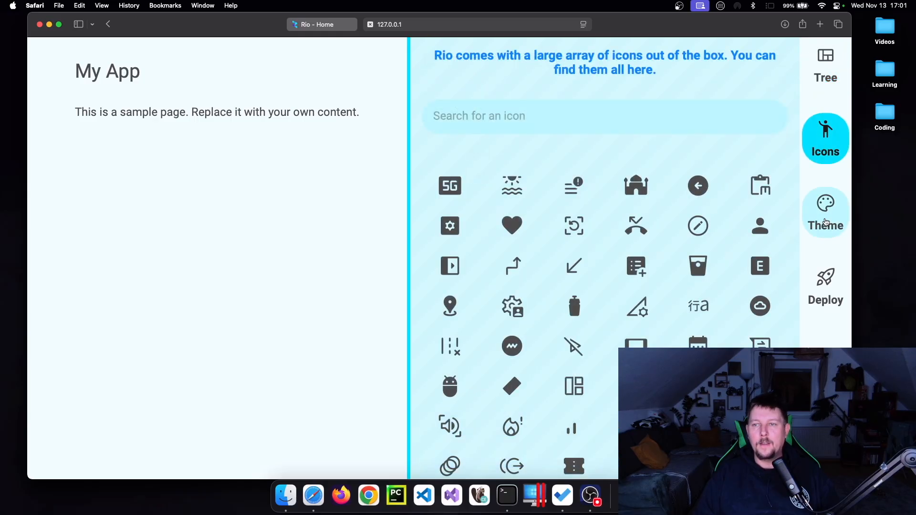
{"action": "left_click", "coordinate": [825, 212]}
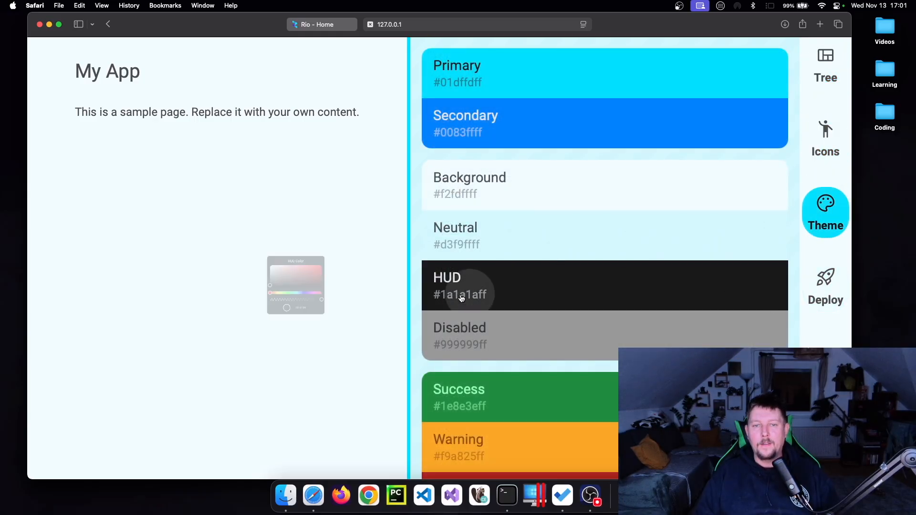
{"action": "left_click", "coordinate": [825, 286]}
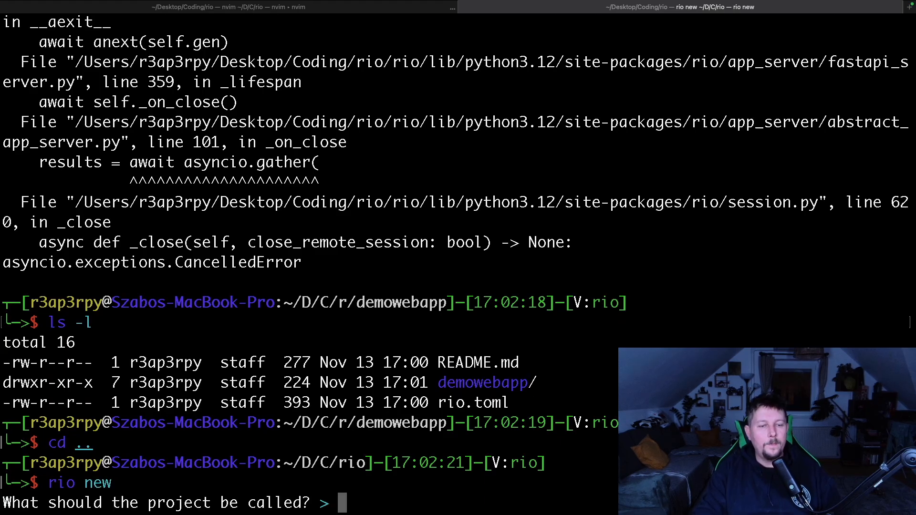
Step: Name the new Rio project customchatbot and select its template
{"action": "type", "text": "customchatbot"}
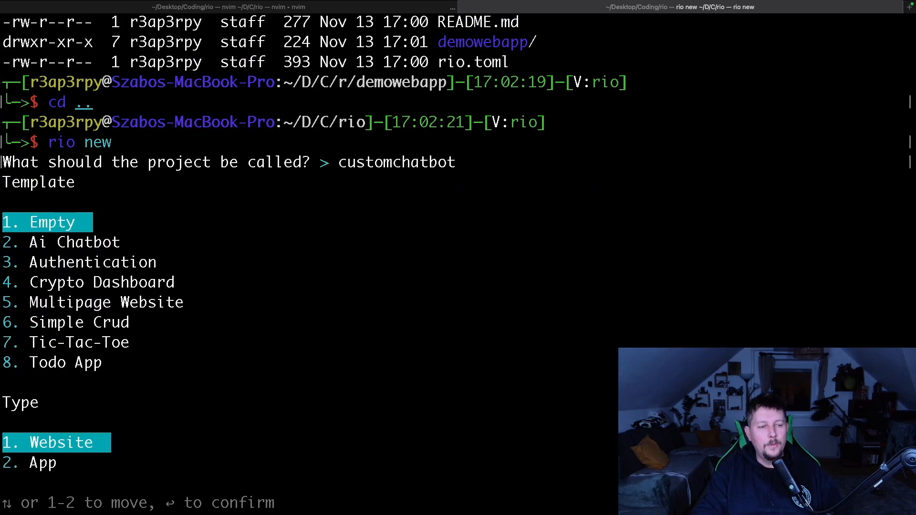
{"action": "key", "text": "enter"}
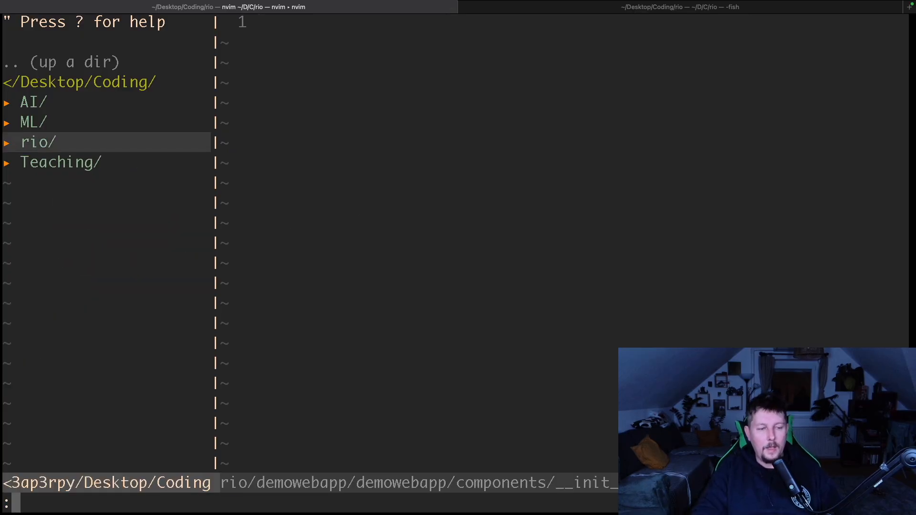
Step: Browse customchatbot in NERDTree and view requirements.txt listing openai>=1.16.2, then quit
{"action": "type", "text": ":NERDTree"}
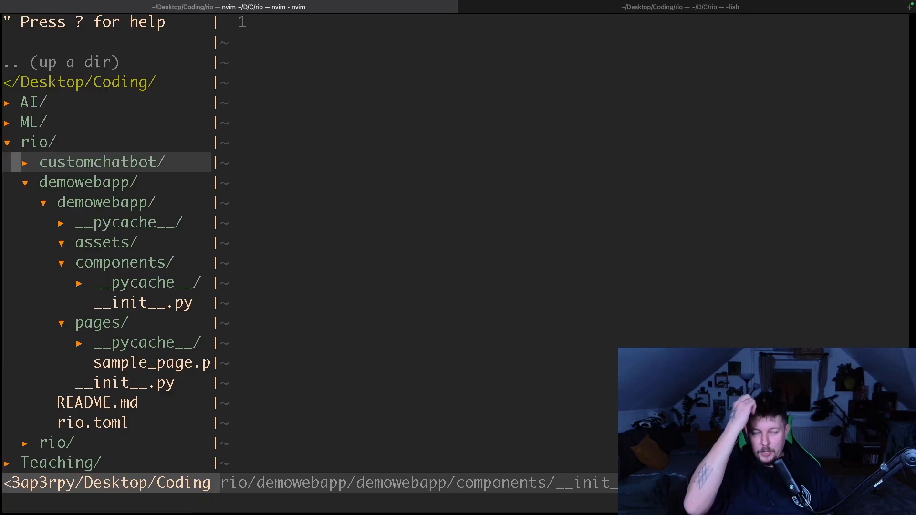
{"action": "left_click", "coordinate": [88, 182]}
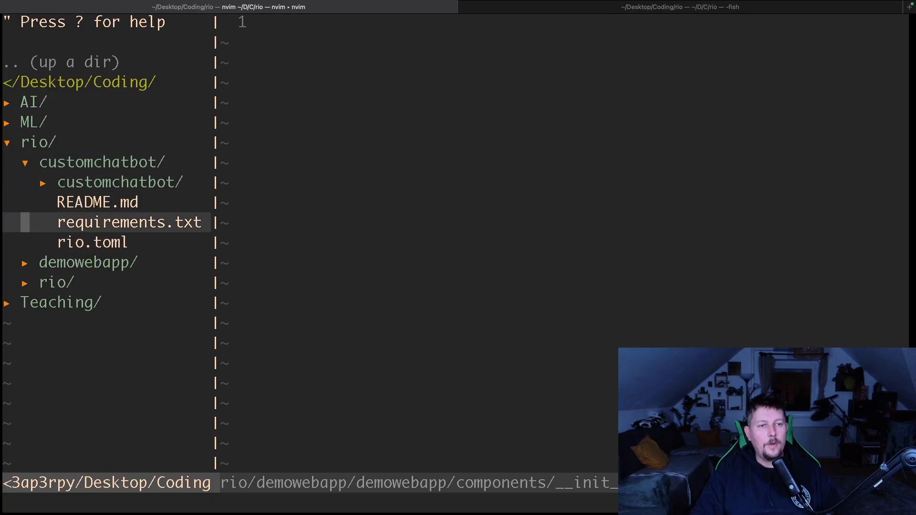
{"action": "left_click", "coordinate": [130, 221]}
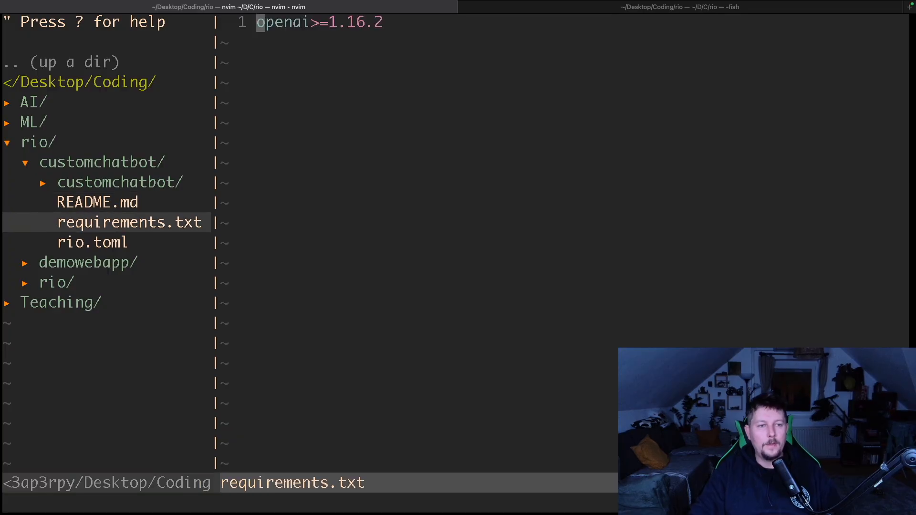
{"action": "type", "text": ":q"}
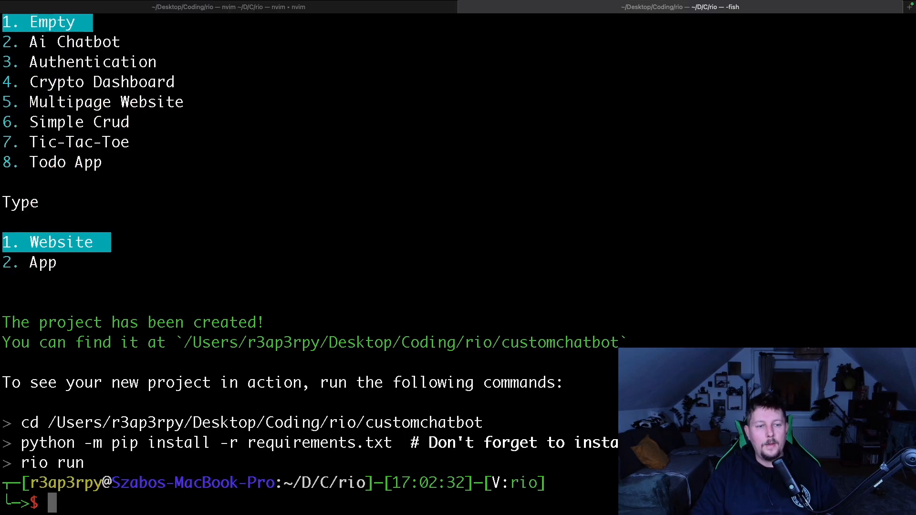
Step: List the folder, move into customchatbot/, and launch the app with rio run
{"action": "type", "text": "ls -l"}
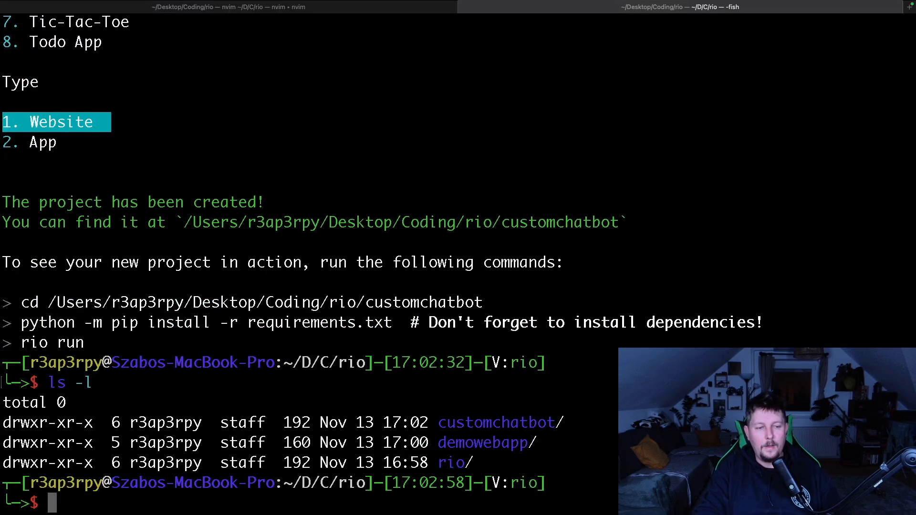
{"action": "type", "text": "cd customchatbot/"}
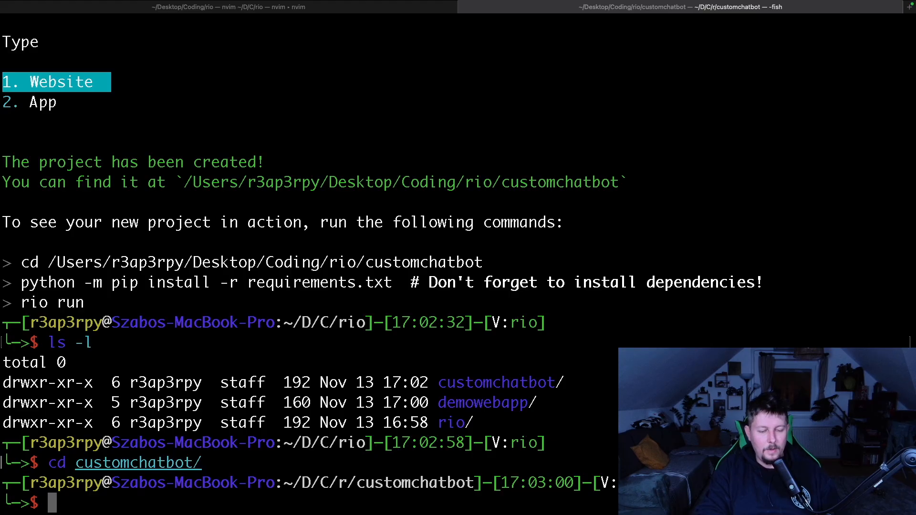
{"action": "type", "text": "rio run"}
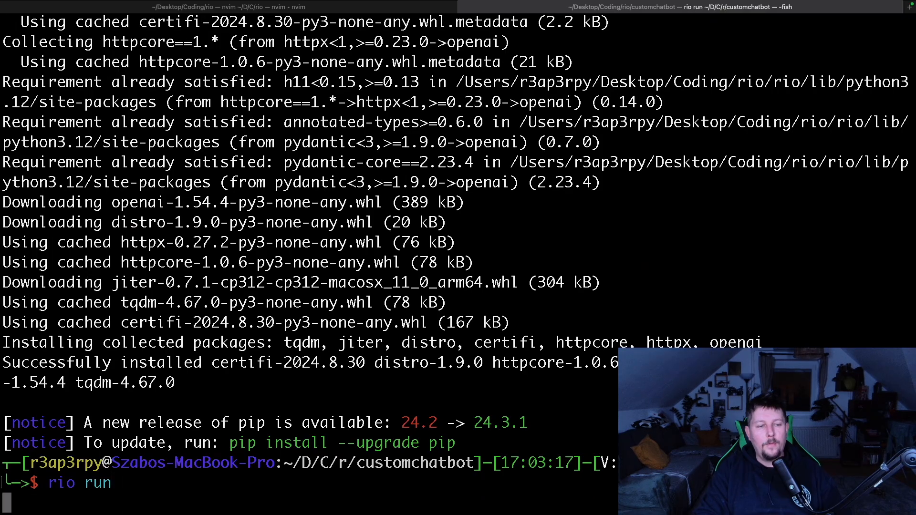
{"action": "key", "text": "enter"}
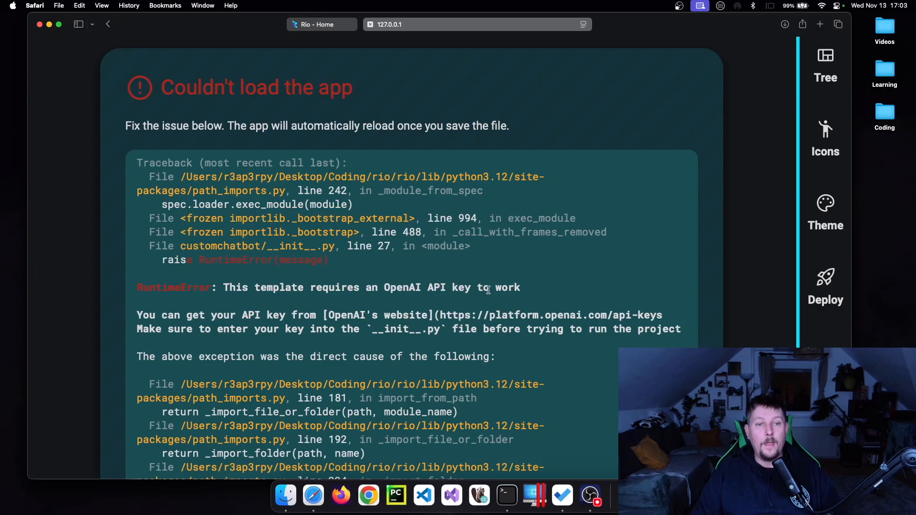
Step: Follow the error's platform.openai.com/api-keys link and log in to OpenAI
{"action": "scroll", "scroll_direction": "down", "scroll_amount": 3}
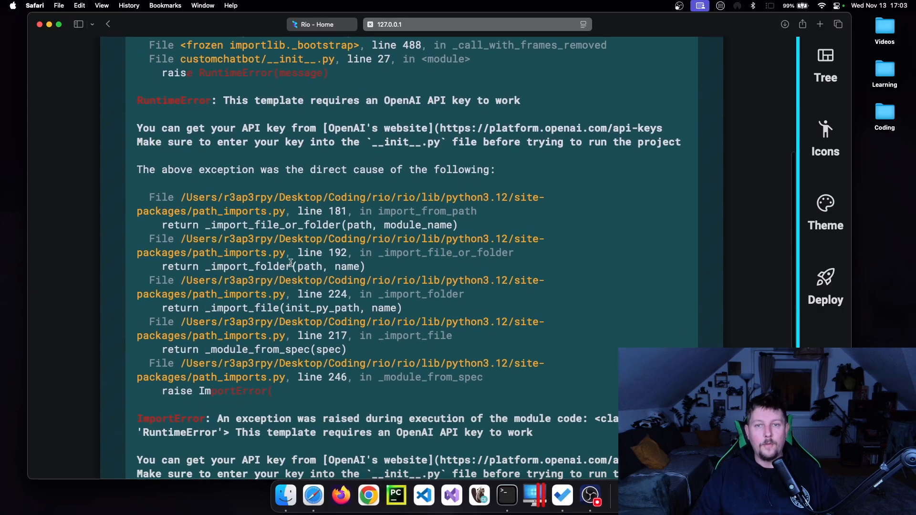
{"action": "scroll", "scroll_direction": "down", "scroll_amount": 3}
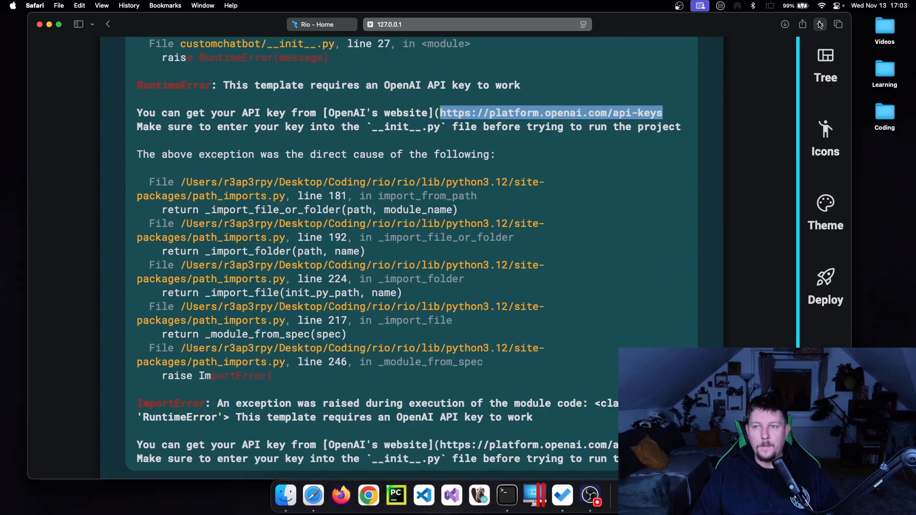
{"action": "left_click", "coordinate": [551, 113]}
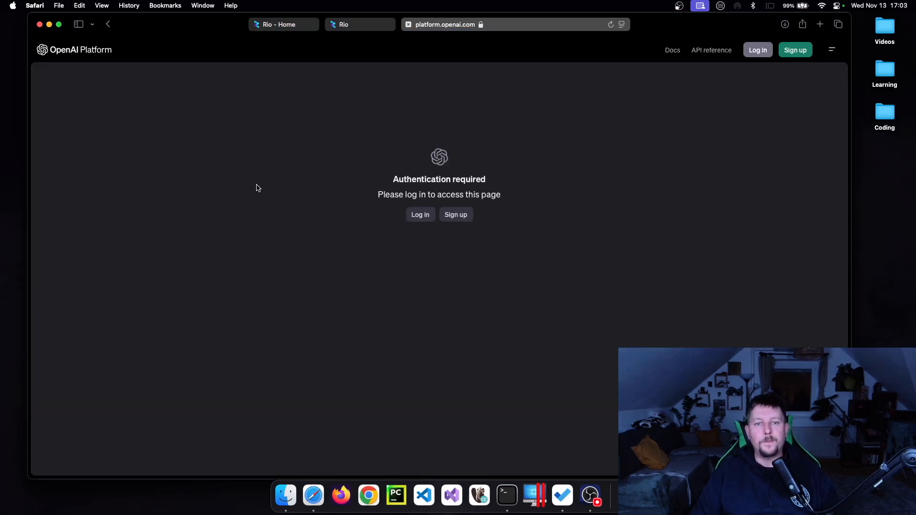
{"action": "left_click", "coordinate": [419, 215]}
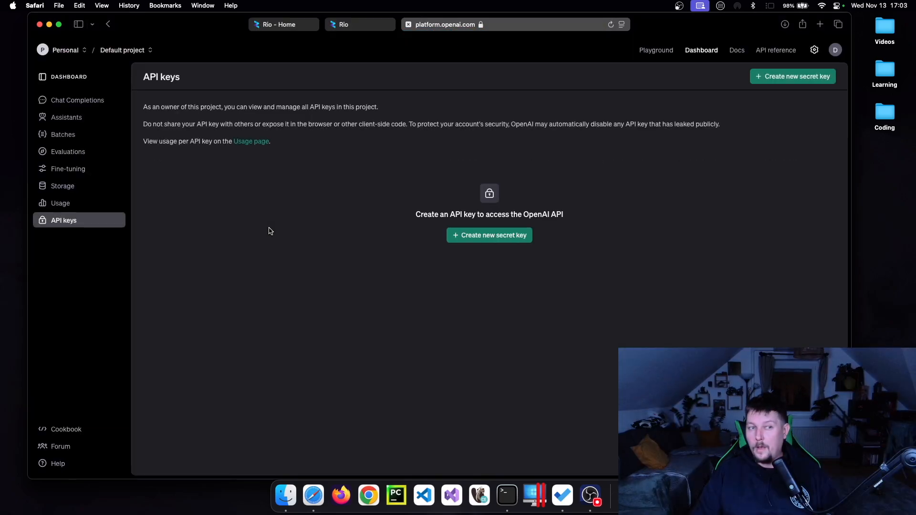
Step: Create a secret API key named 'demo' under the Default project
{"action": "left_click", "coordinate": [489, 235]}
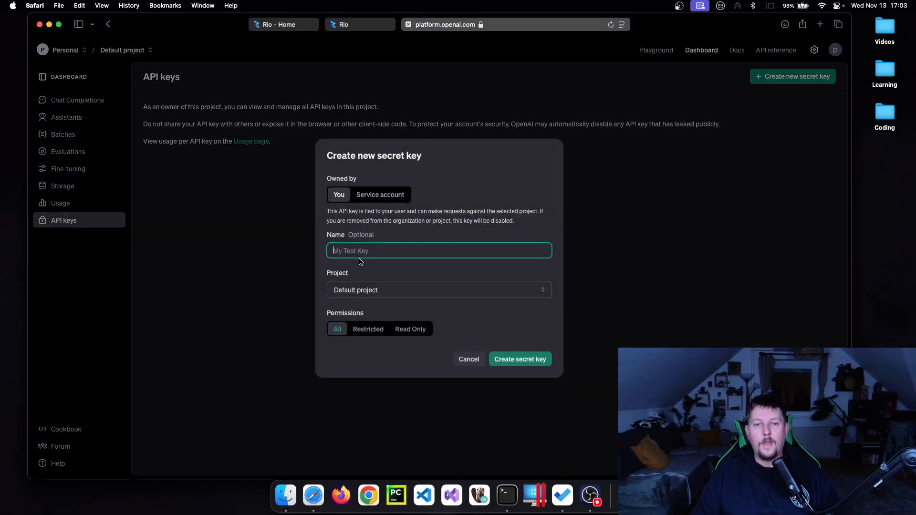
{"action": "type", "text": "demo"}
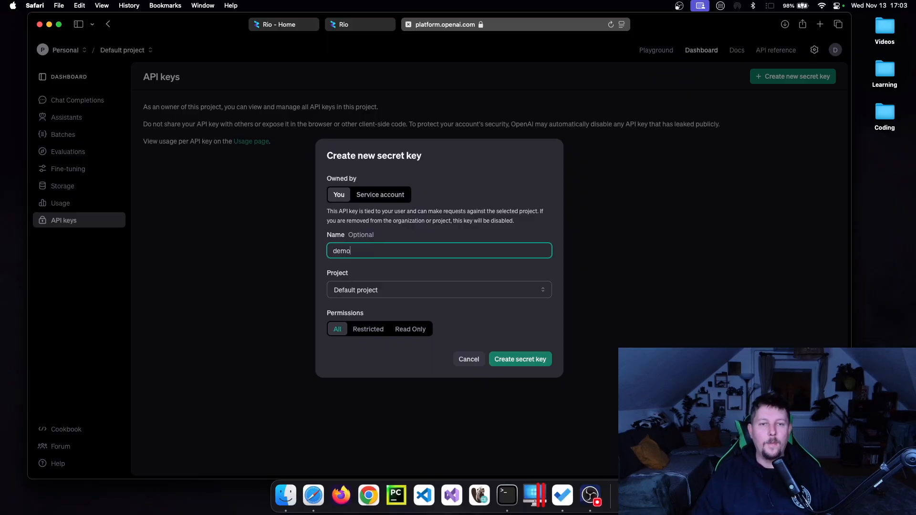
{"action": "left_click", "coordinate": [438, 289]}
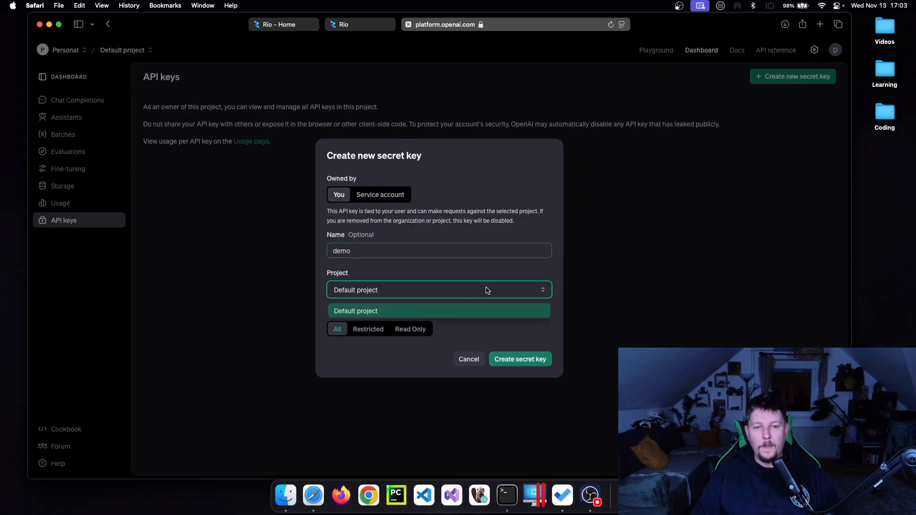
{"action": "left_click", "coordinate": [518, 358]}
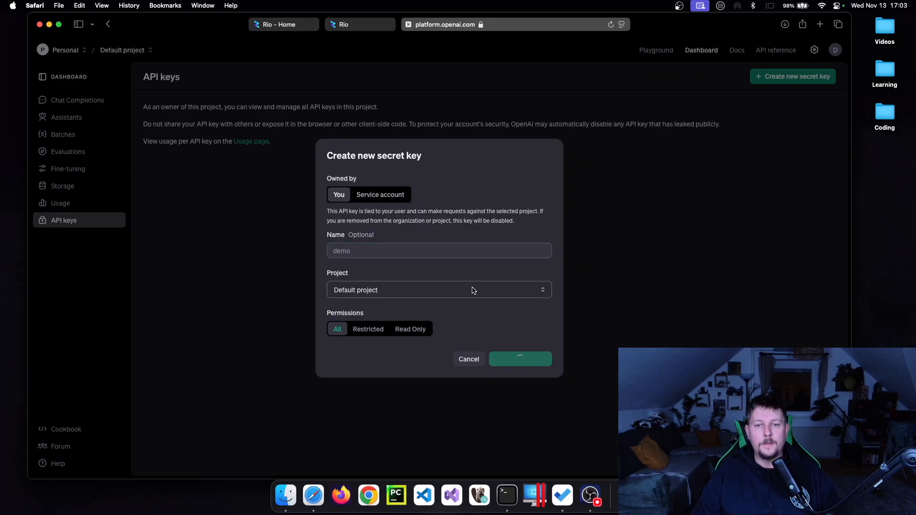
{"action": "left_click", "coordinate": [519, 358]}
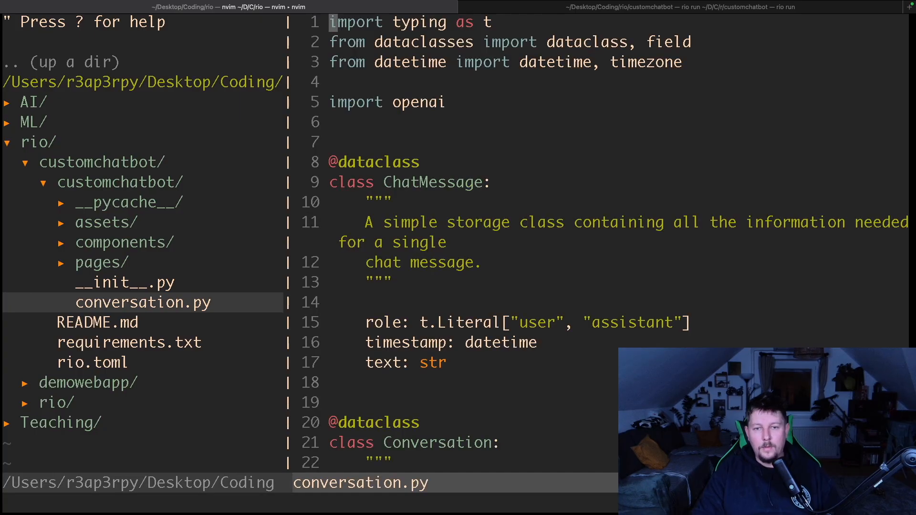
Step: Scroll conversation.py and search for 'api' to locate the OpenAI calls
{"action": "scroll", "scroll_direction": "down", "scroll_amount": 3}
{"action": "type", "text": "/api"}
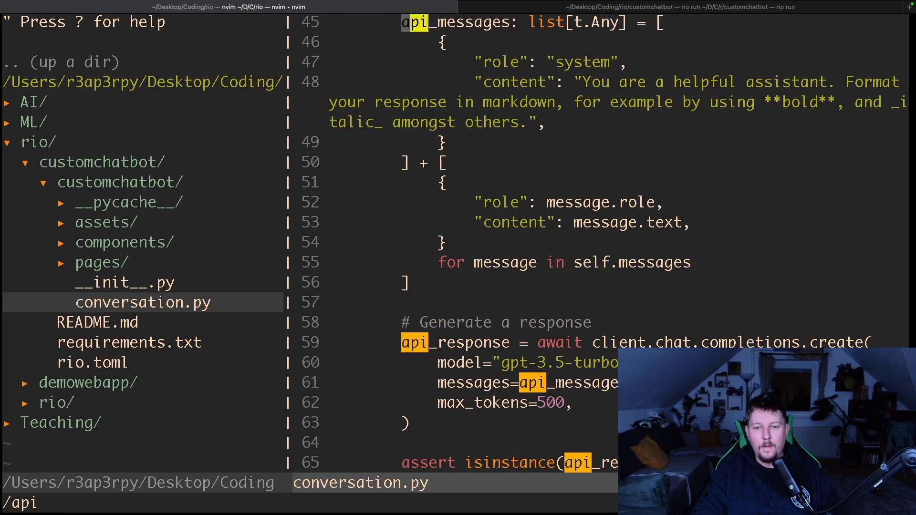
{"action": "key", "text": "Escape"}
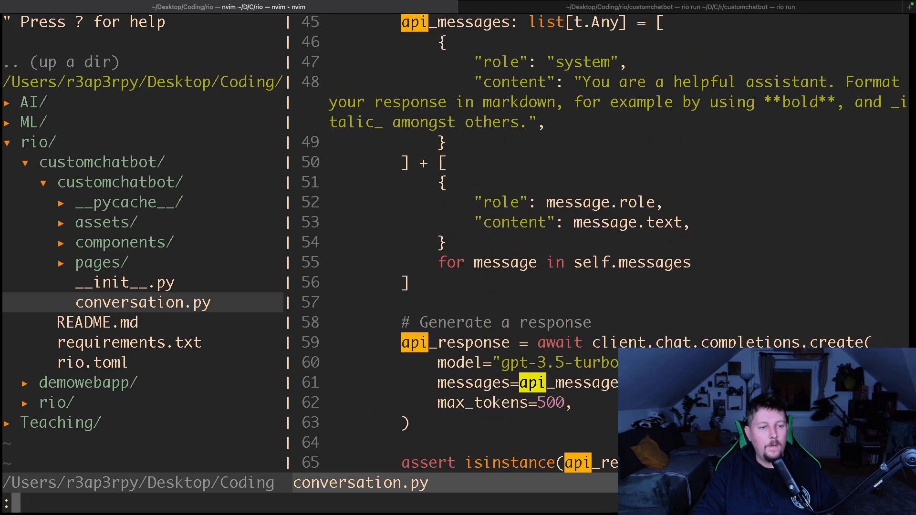
{"action": "type", "text": "api"}
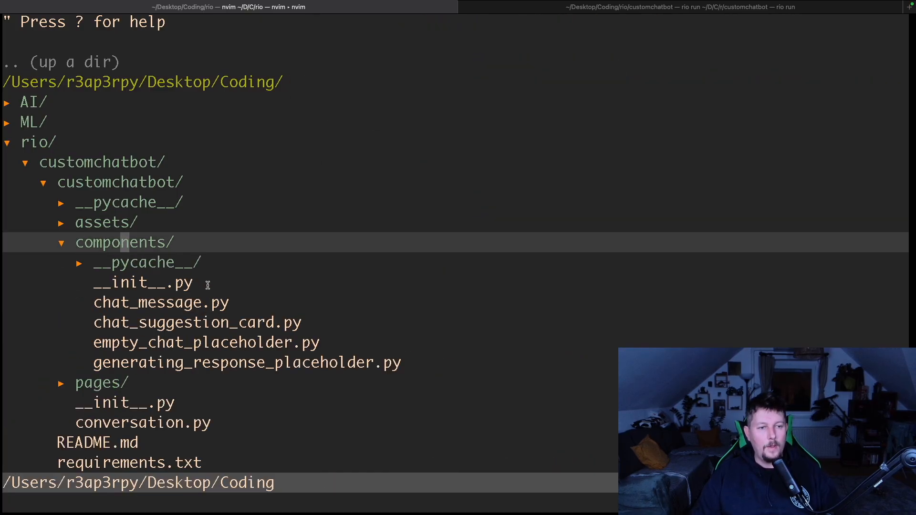
Step: Replace the OPENAI_API_KEY placeholder in components/__init__.py, save, and rerun rio run
{"action": "left_click", "coordinate": [142, 402]}
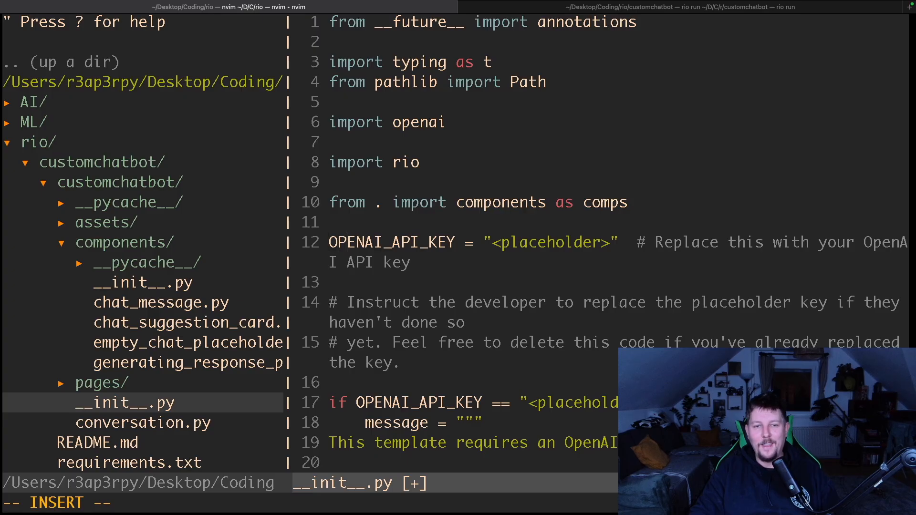
{"action": "key", "text": "BackSpace"}
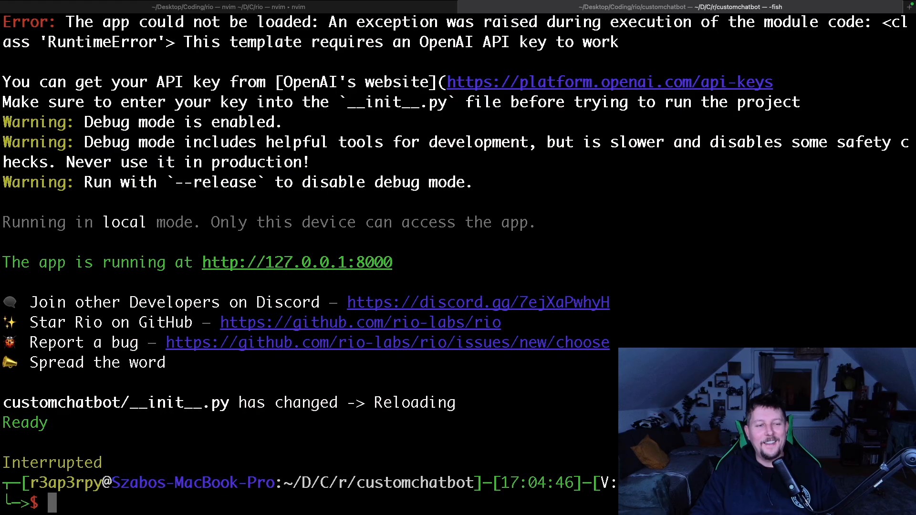
{"action": "type", "text": "rio run"}
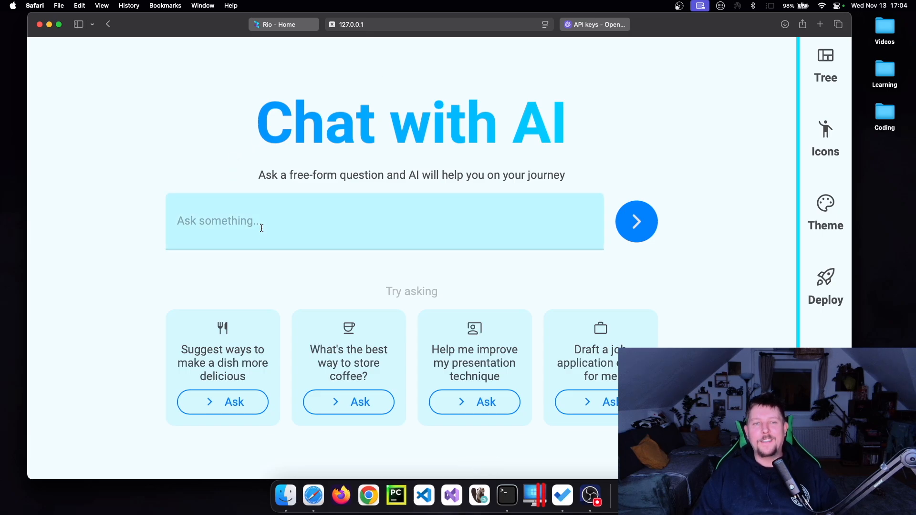
Step: Type 'What is your opinion about rio web ui?' in Ask something and send it
{"action": "left_click", "coordinate": [385, 221]}
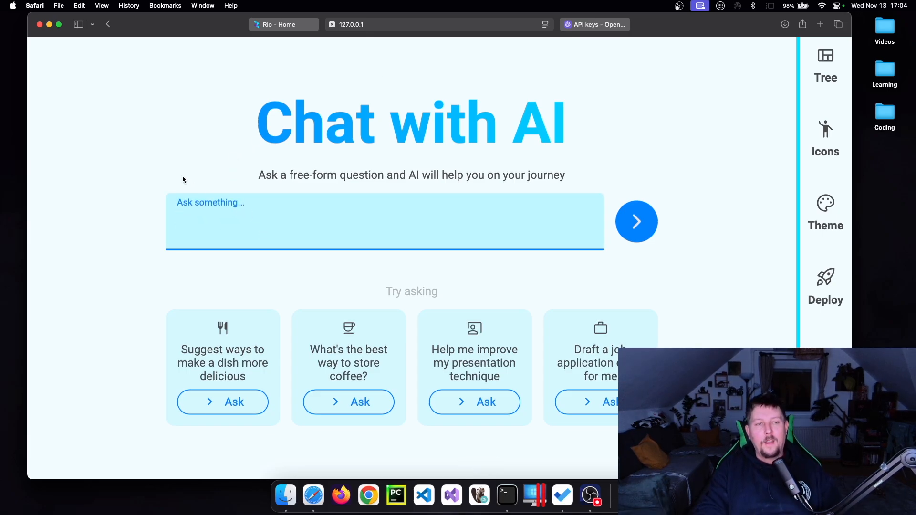
{"action": "type", "text": "What is your"}
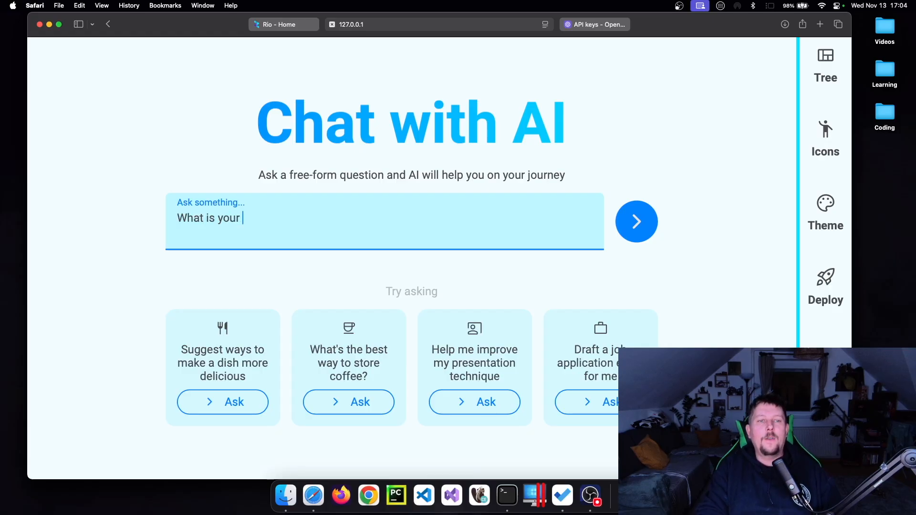
{"action": "type", "text": "opinion about rio"}
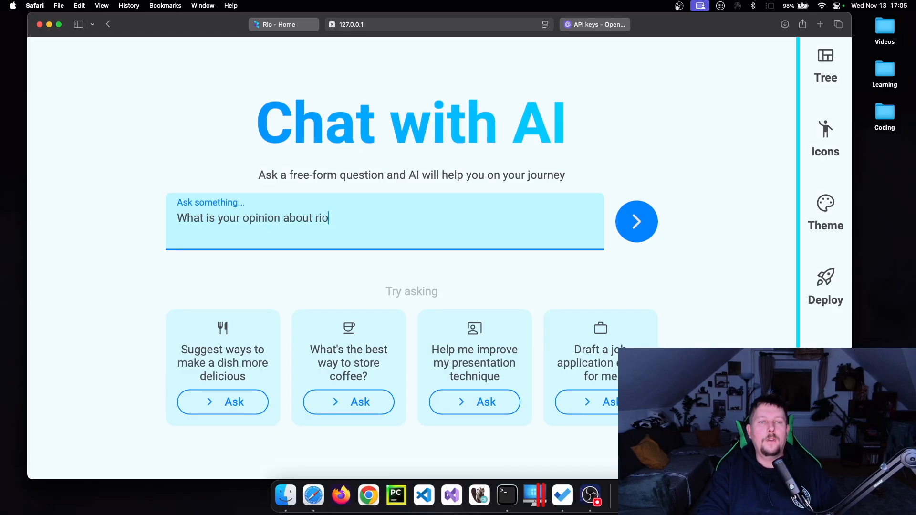
{"action": "type", "text": "web ui?"}
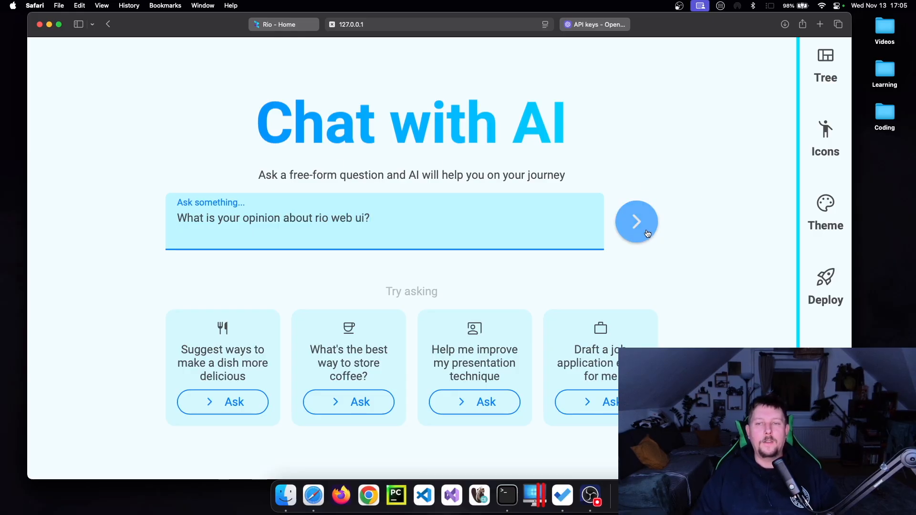
{"action": "left_click", "coordinate": [635, 221]}
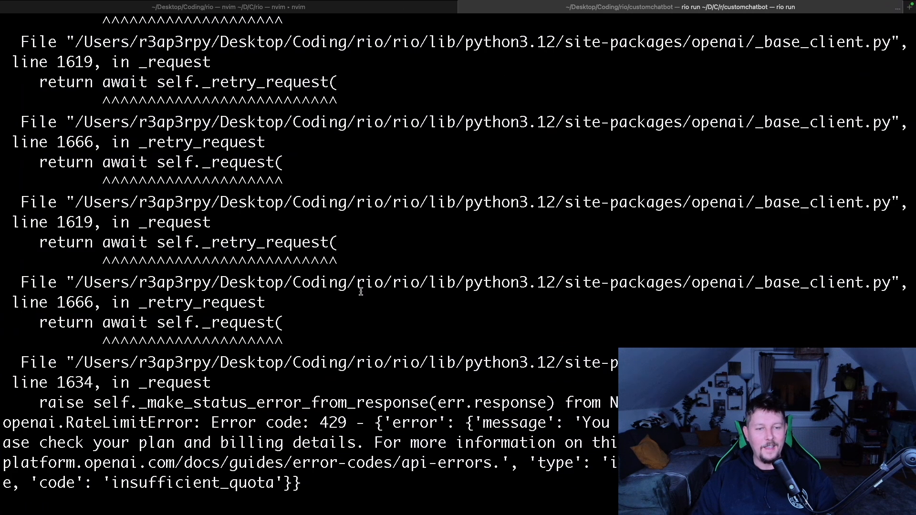
{"action": "mouse_move", "coordinate": [142, 382]}
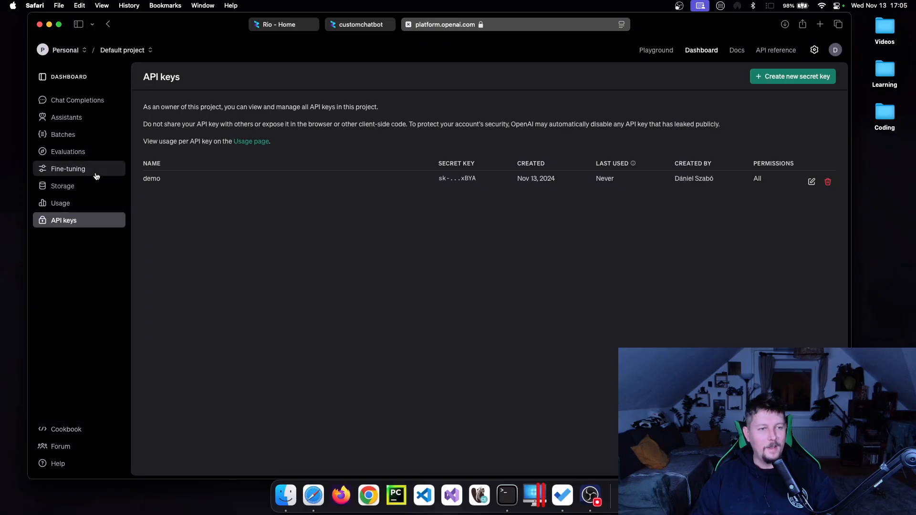
Step: Check OpenAI usage costs and the Activity view, then return to the customchatbot tab
{"action": "left_click", "coordinate": [60, 203]}
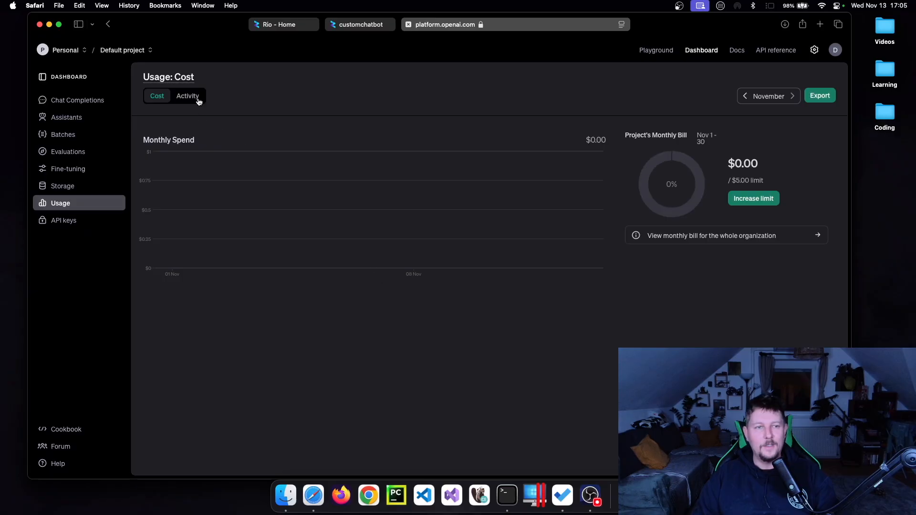
{"action": "left_click", "coordinate": [187, 96]}
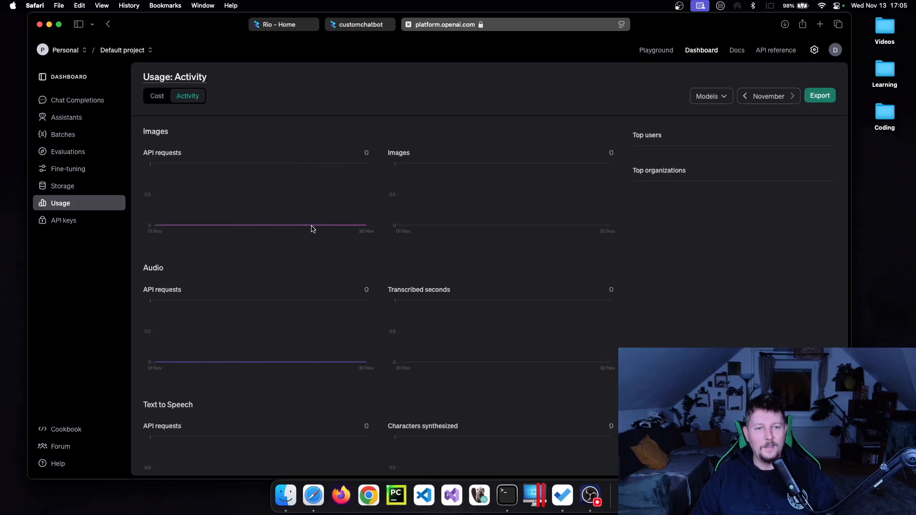
{"action": "mouse_move", "coordinate": [116, 90]}
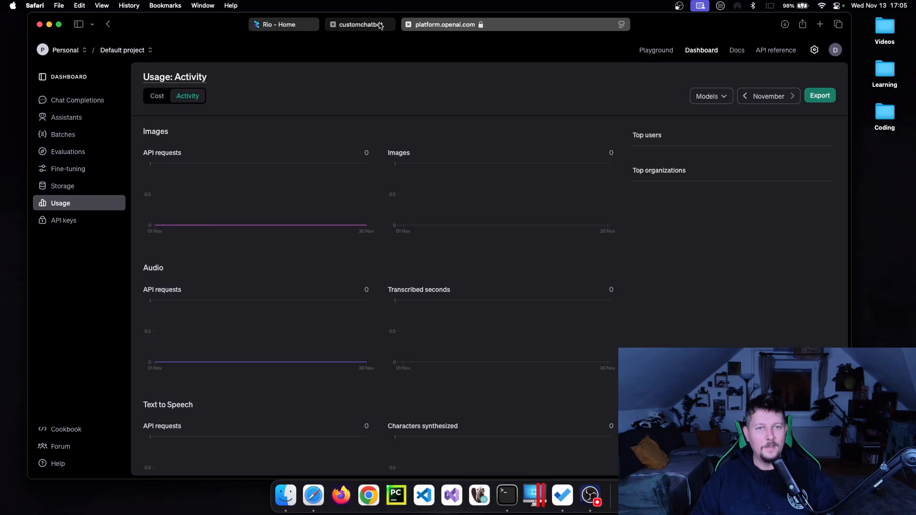
{"action": "left_click", "coordinate": [360, 24]}
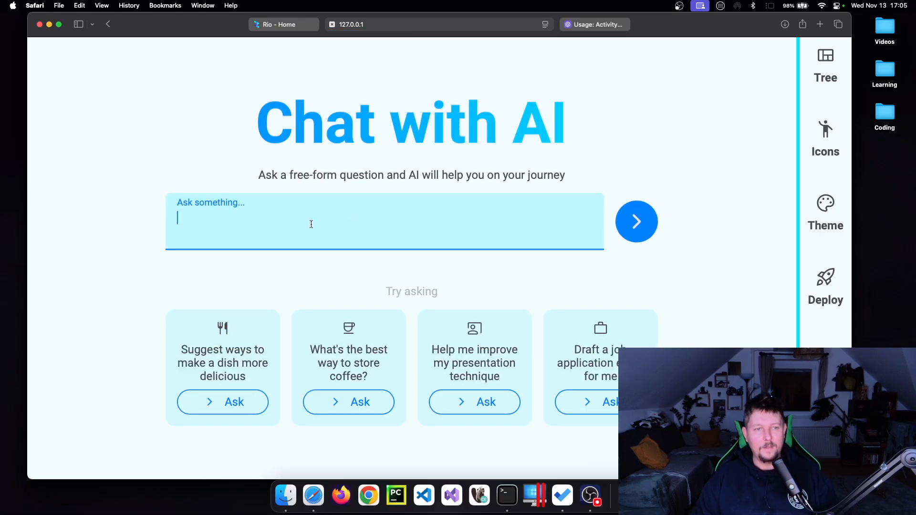
Step: Resend the chat question and scroll the terminal's insufficient-quota traceback
{"action": "left_click", "coordinate": [635, 222]}
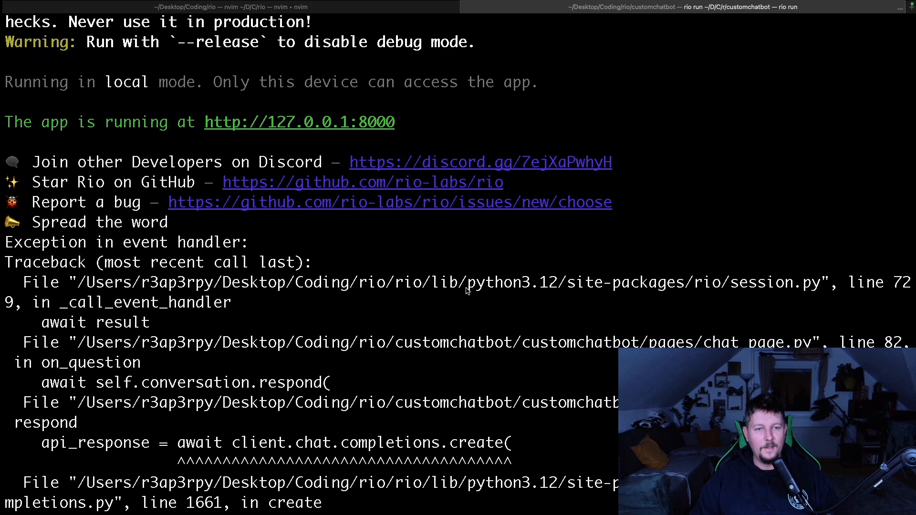
{"action": "scroll", "scroll_direction": "down", "scroll_amount": 3}
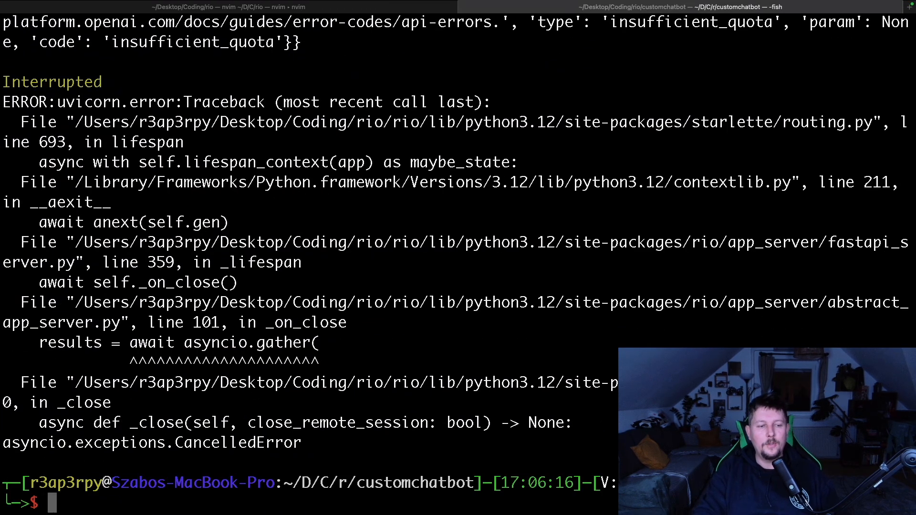
Step: Create the 'webapp' project from the Simple Crud website template and cd into webapp/
{"action": "type", "text": "l"}
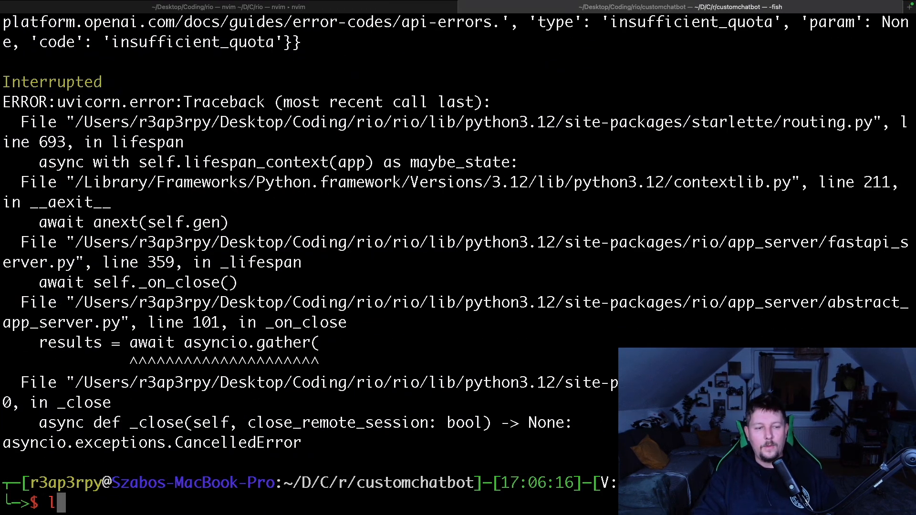
{"action": "type", "text": "cd .."}
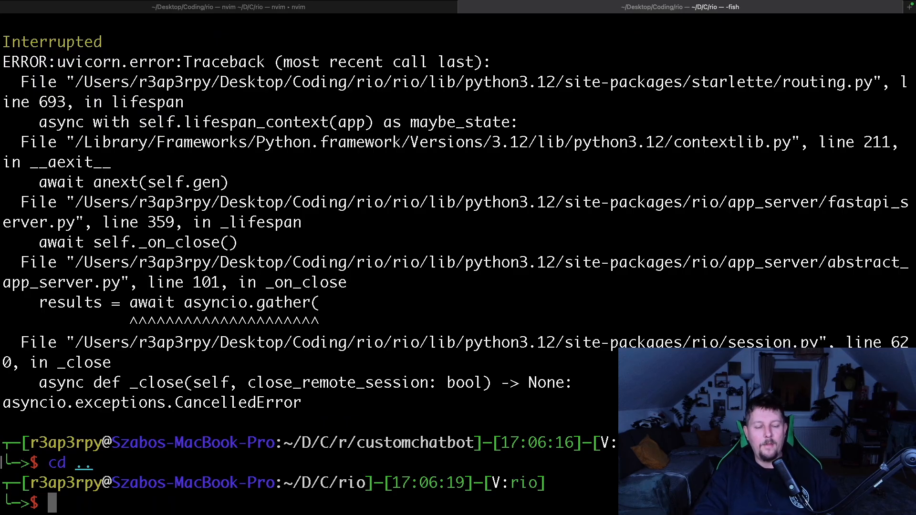
{"action": "type", "text": "rio run"}
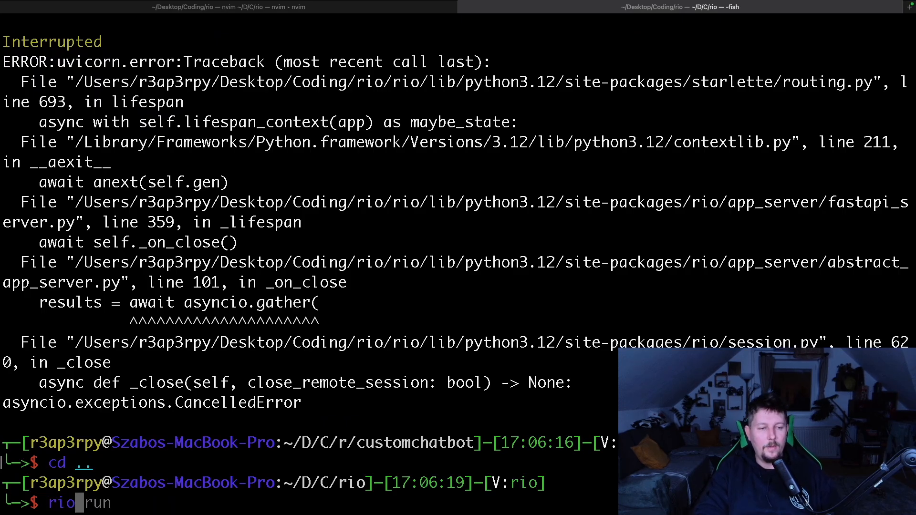
{"action": "type", "text": "new"}
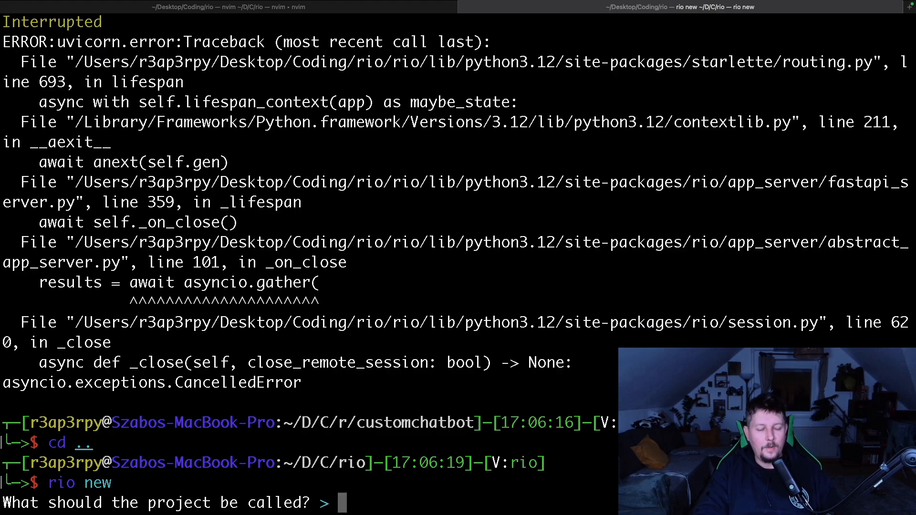
{"action": "type", "text": "webapp"}
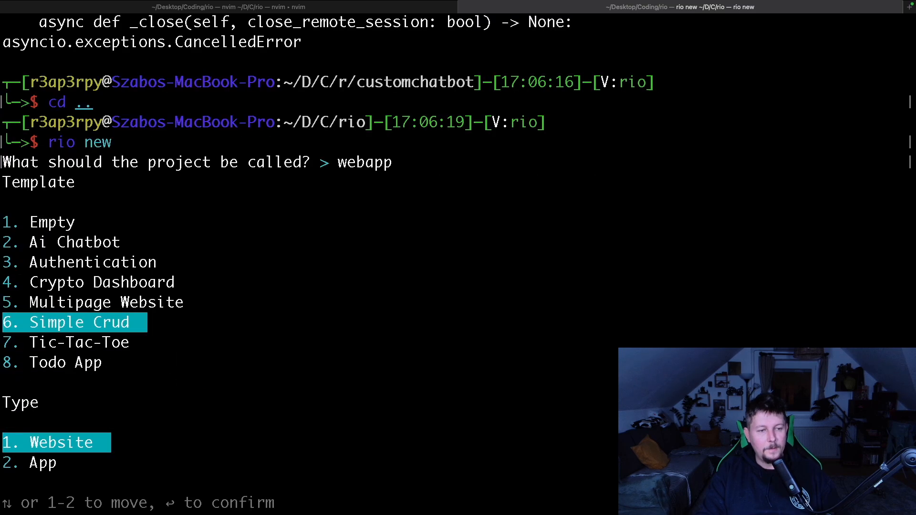
{"action": "key", "text": "enter"}
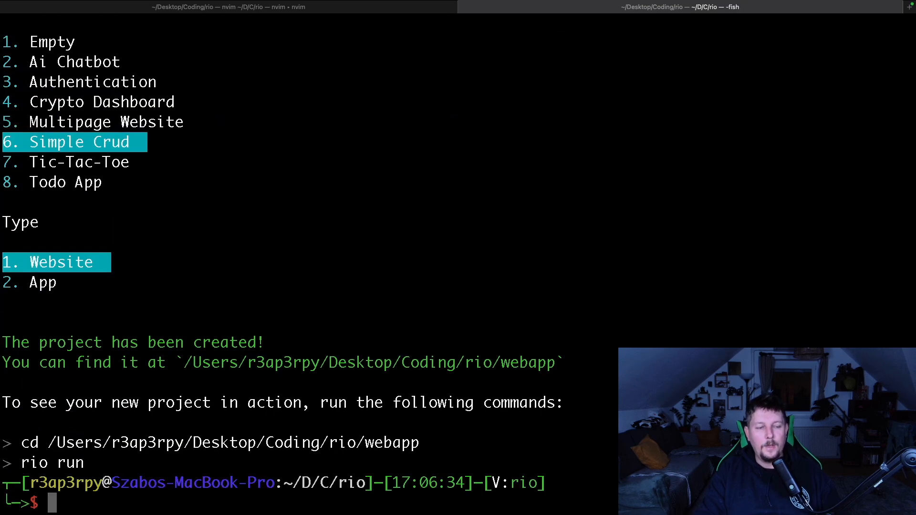
{"action": "type", "text": "cd webapp/"}
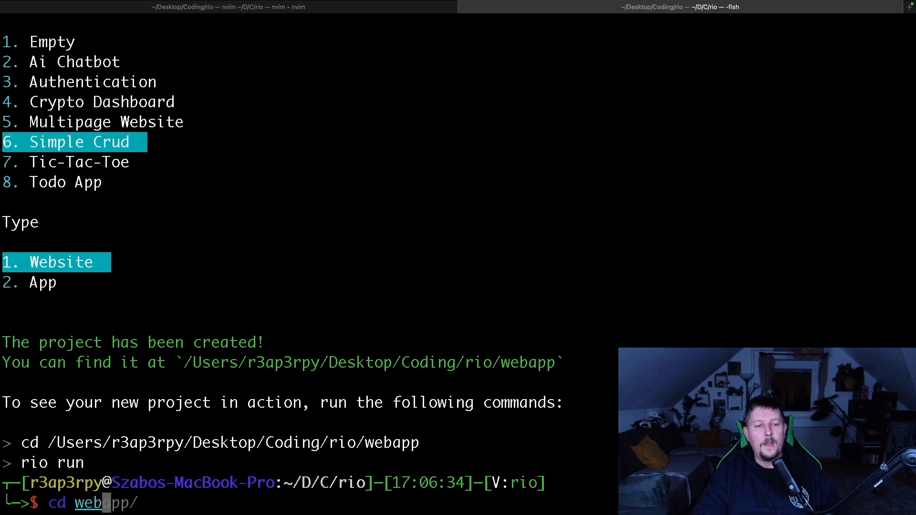
{"action": "key", "text": "Enter"}
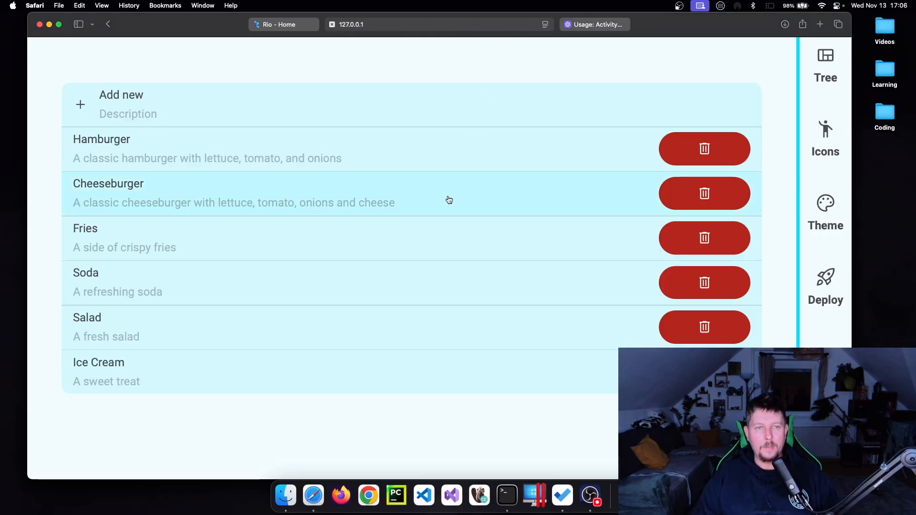
{"action": "mouse_move", "coordinate": [330, 34]}
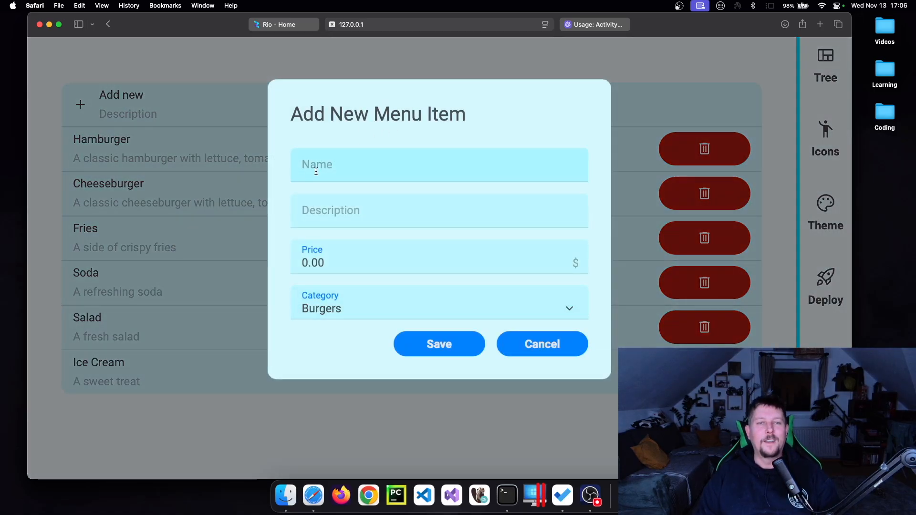
Step: Fill the new menu item with test text 'asdasd' and 'asdas', then save it
{"action": "type", "text": "asdasd"}
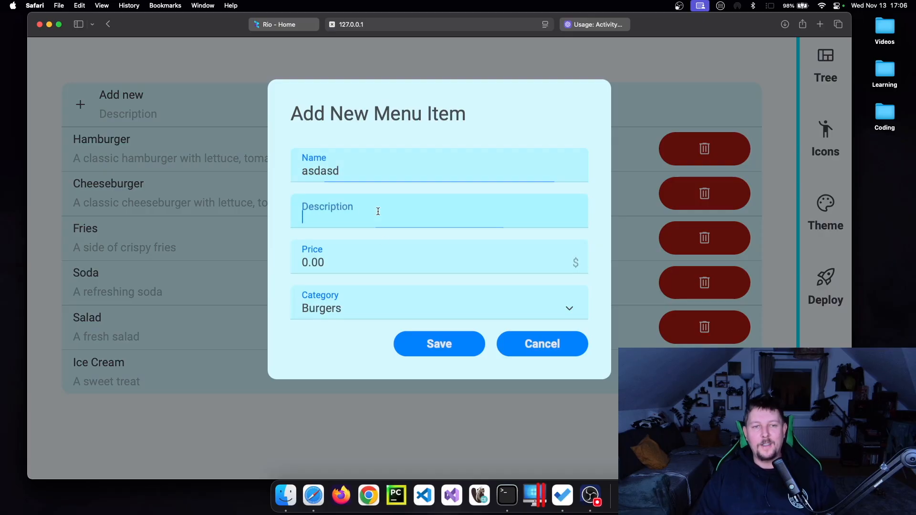
{"action": "type", "text": "asdas"}
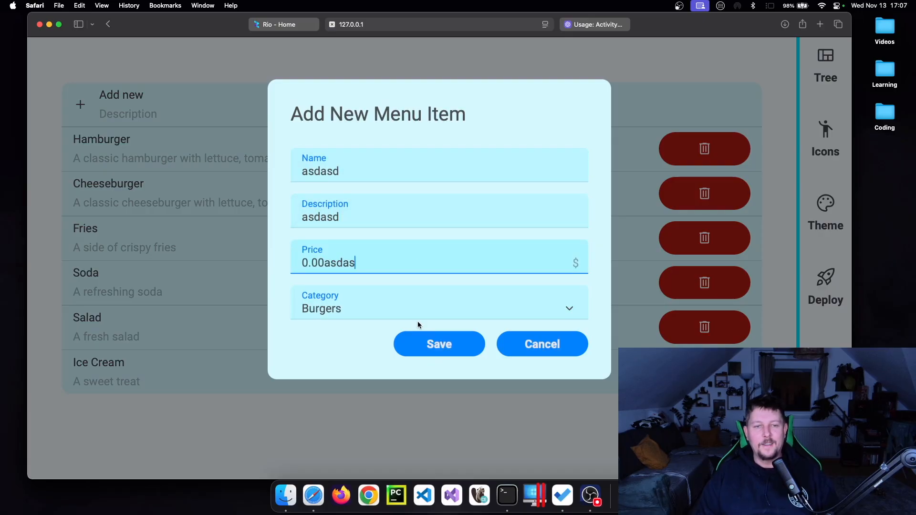
{"action": "left_click", "coordinate": [439, 344]}
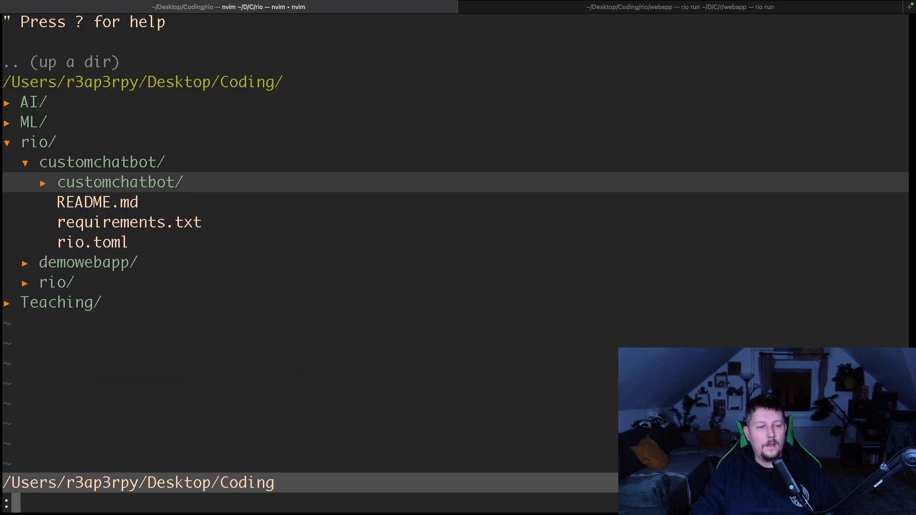
Step: Refresh the NERDTree root, expand the webapp folder and open data_models.py
{"action": "type", "text": "NERDTree"}
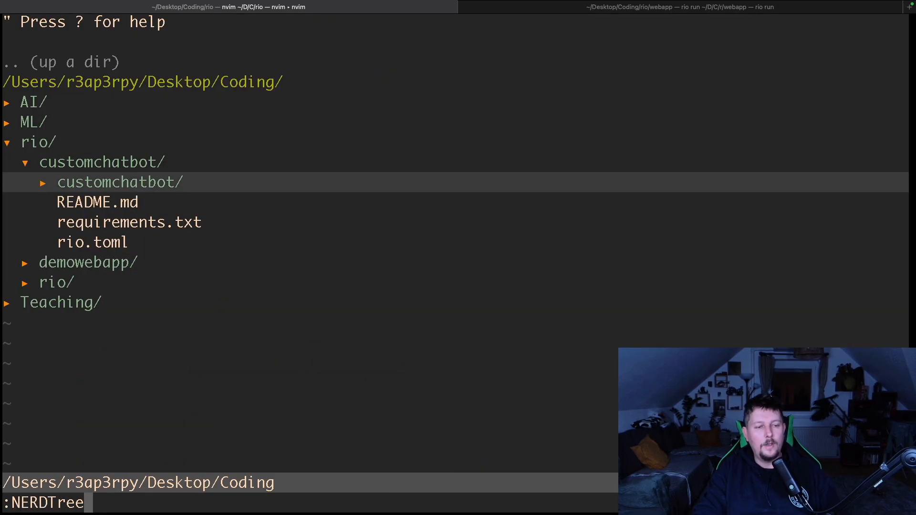
{"action": "type", "text": "Refre"}
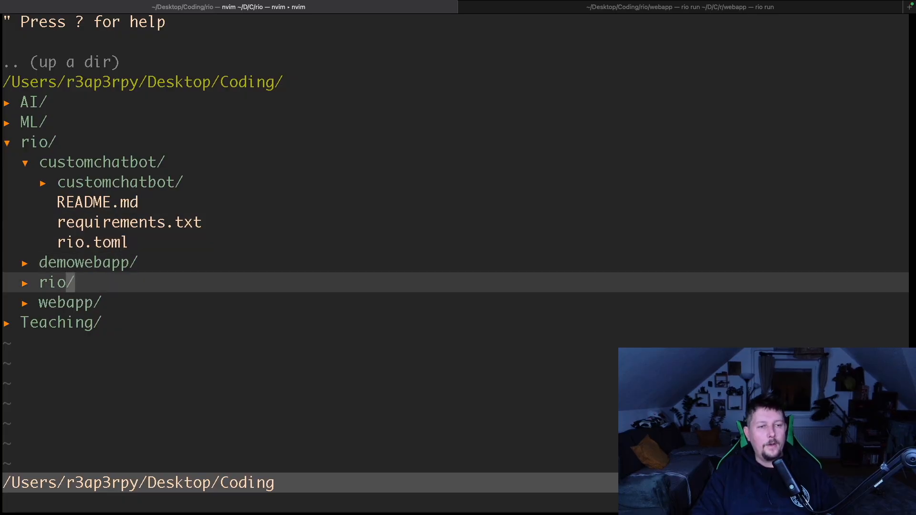
{"action": "left_click", "coordinate": [69, 302]}
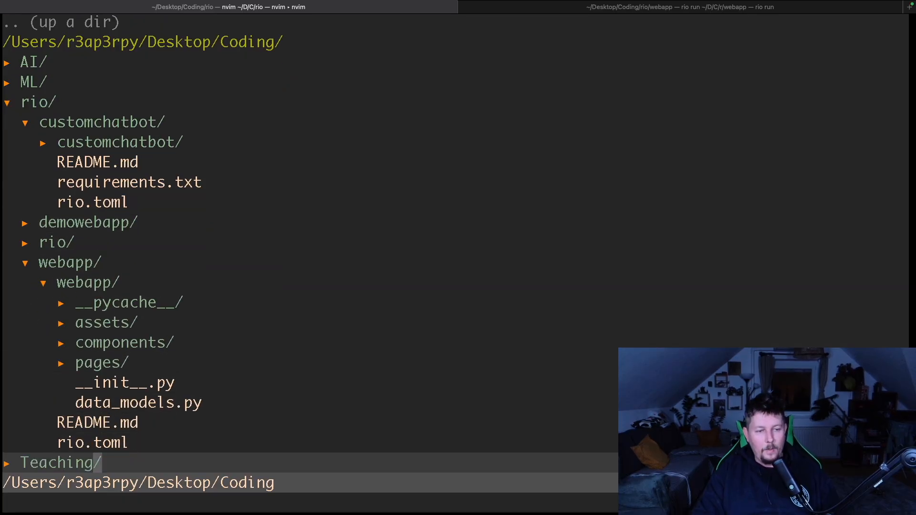
{"action": "left_click", "coordinate": [138, 403]}
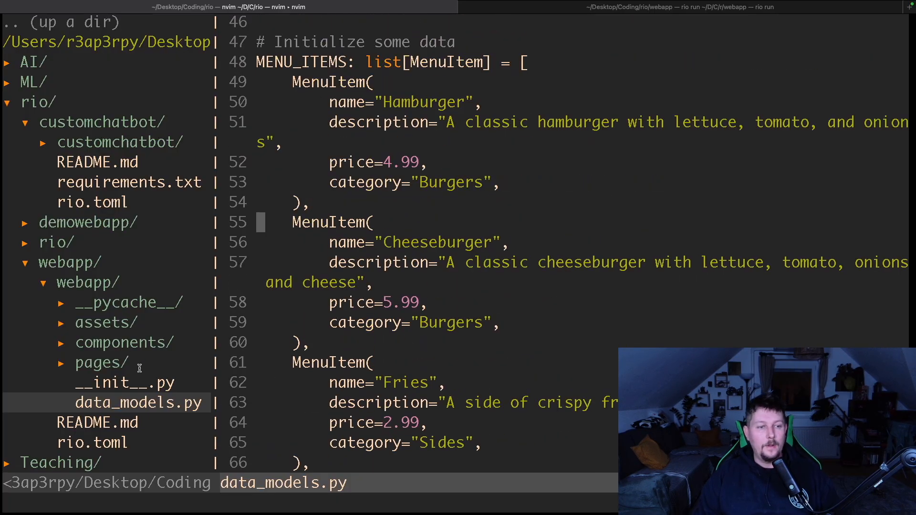
Step: Open __init__.py, then crud_page.py from the pages folder and scroll through it
{"action": "left_click", "coordinate": [124, 383]}
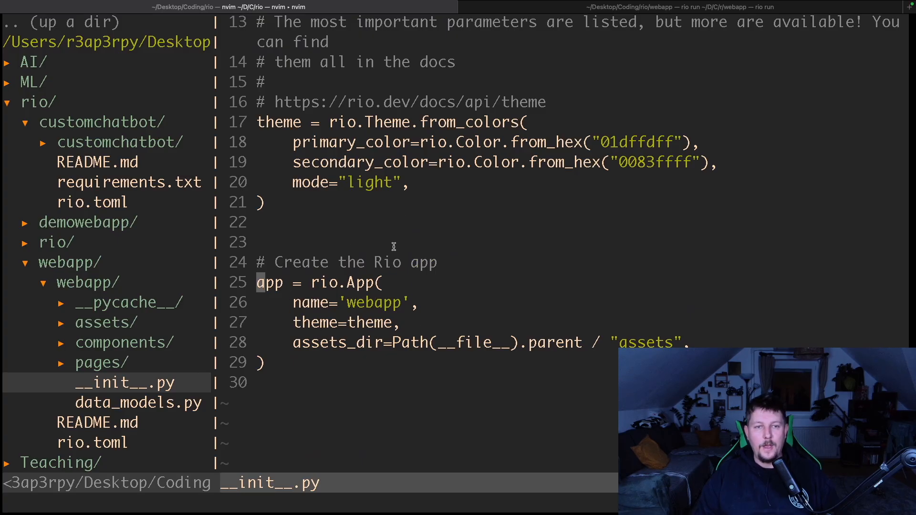
{"action": "left_click", "coordinate": [102, 362]}
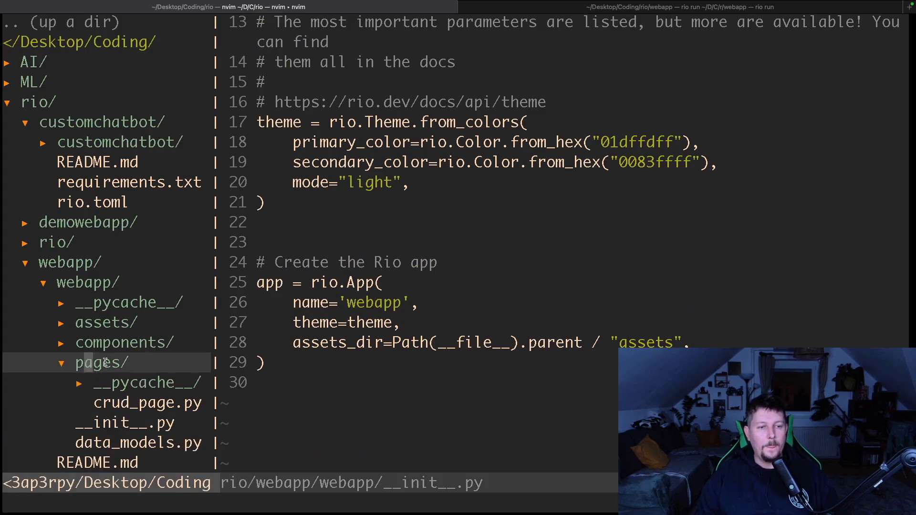
{"action": "left_click", "coordinate": [149, 403]}
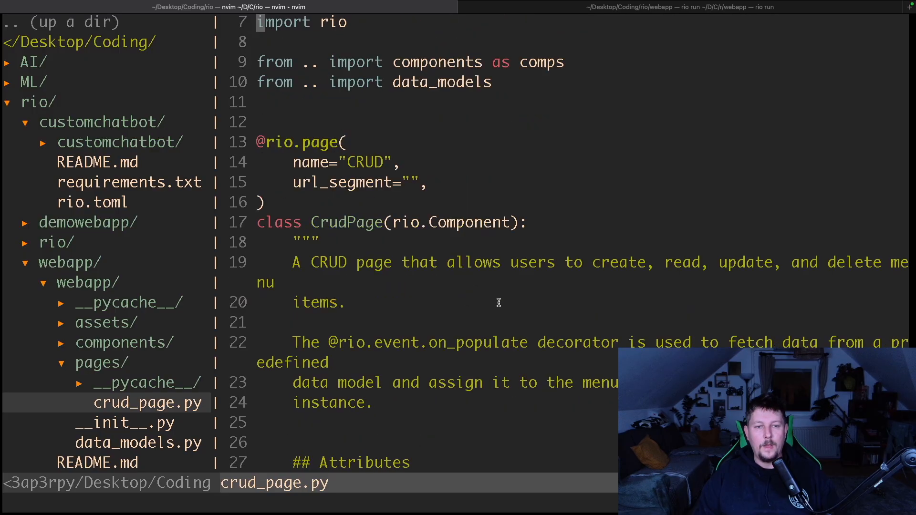
{"action": "scroll", "scroll_direction": "down", "scroll_amount": 3}
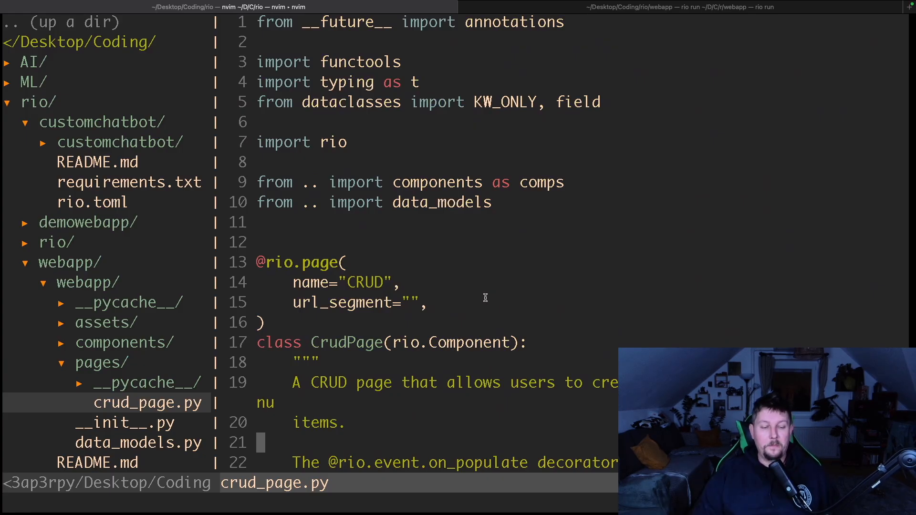
{"action": "mouse_move", "coordinate": [546, 182]}
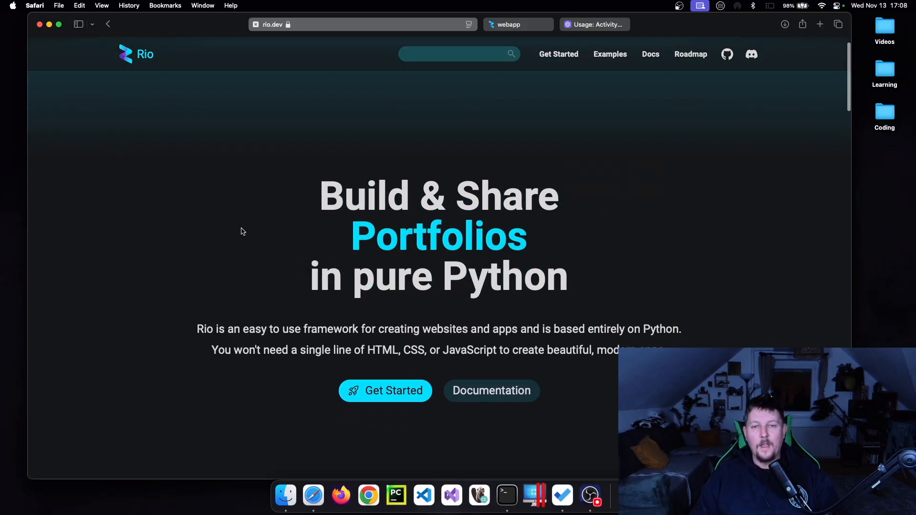
Step: Scroll the rio.dev homepage down to the 'Create your Own components' section
{"action": "scroll", "scroll_direction": "down", "scroll_amount": 3}
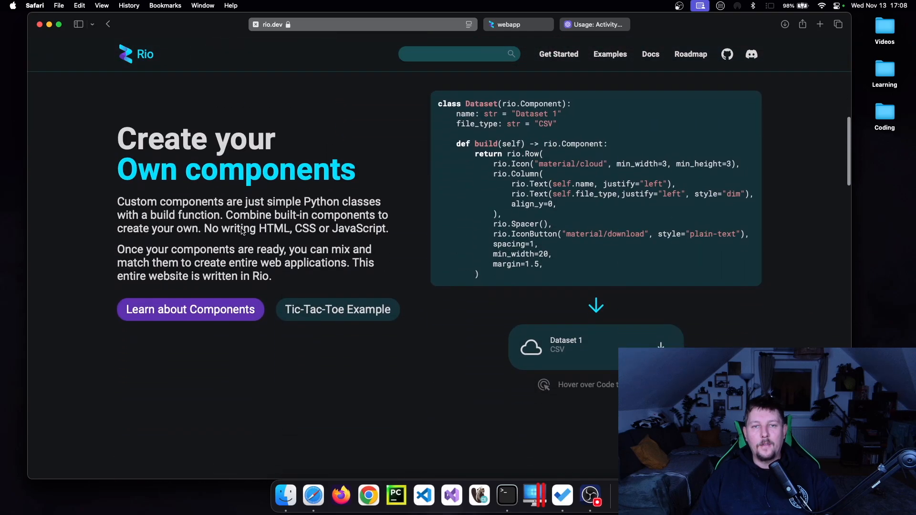
{"action": "mouse_move", "coordinate": [114, 182]}
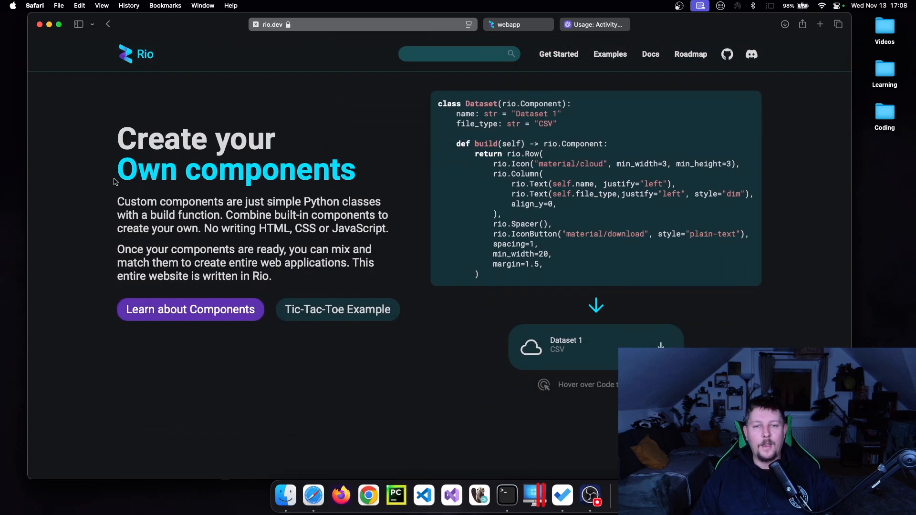